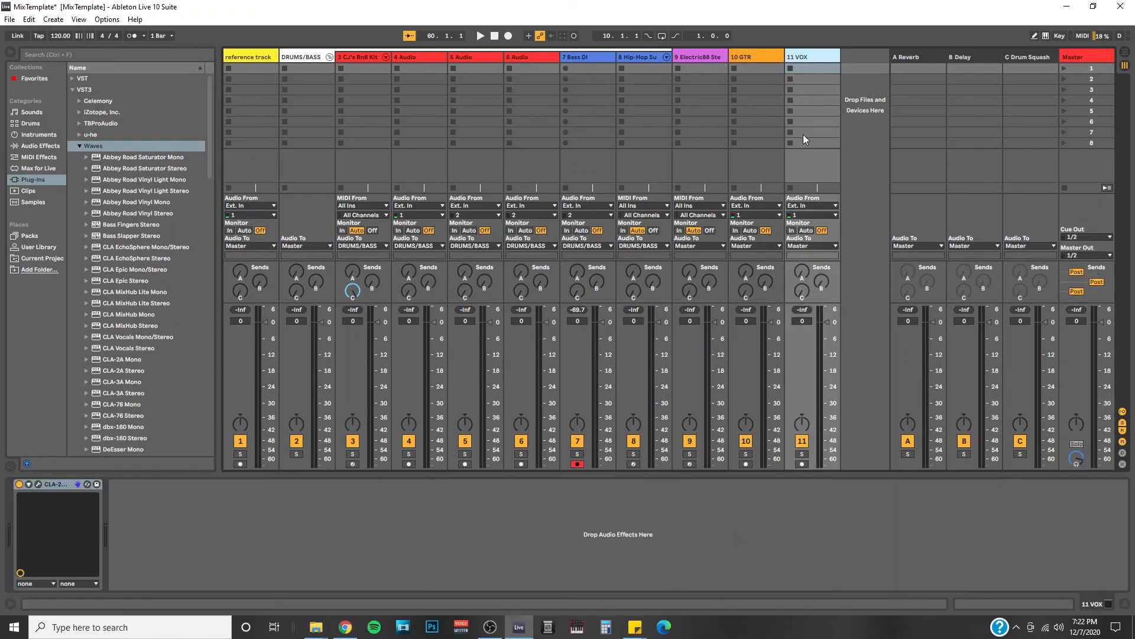
pyautogui.moveTo(816, 101)
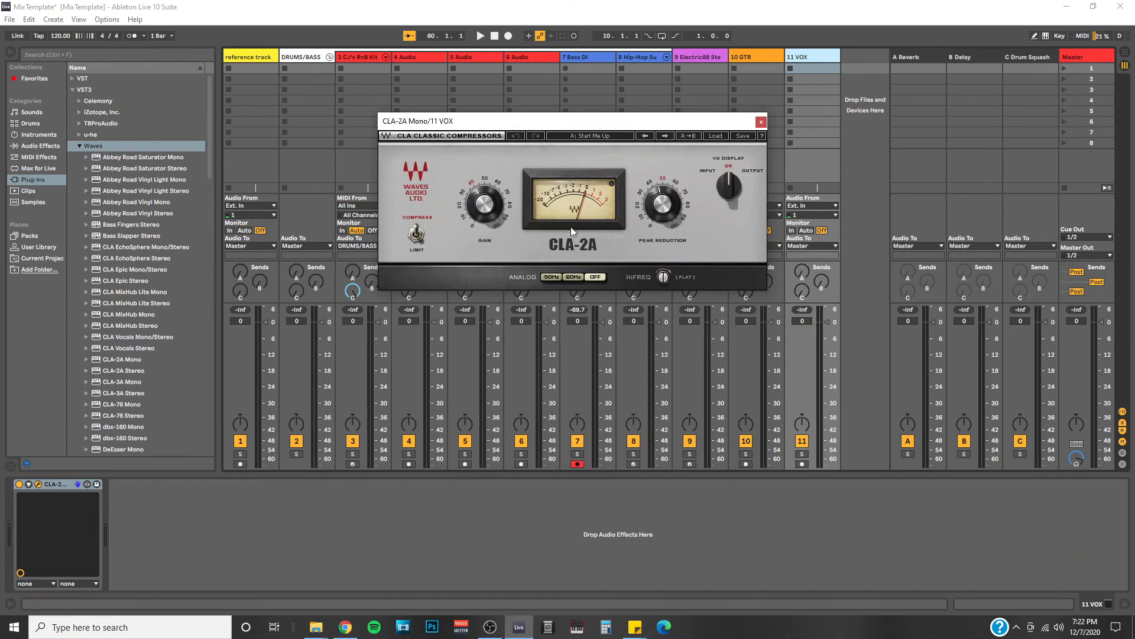
pyautogui.moveTo(608, 236)
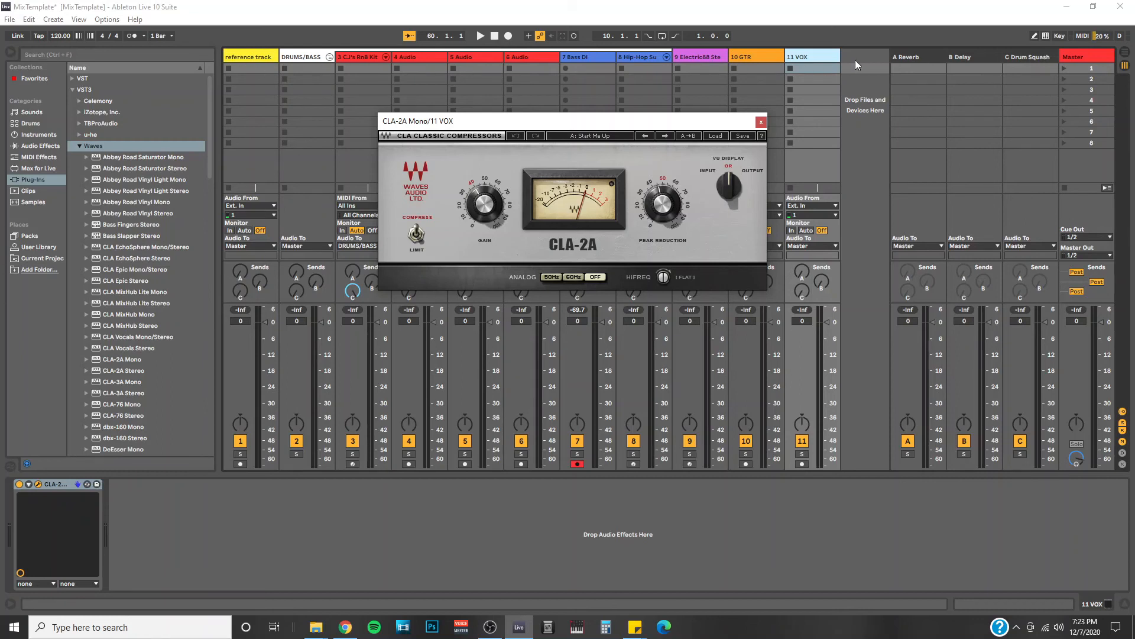
pyautogui.moveTo(660, 77)
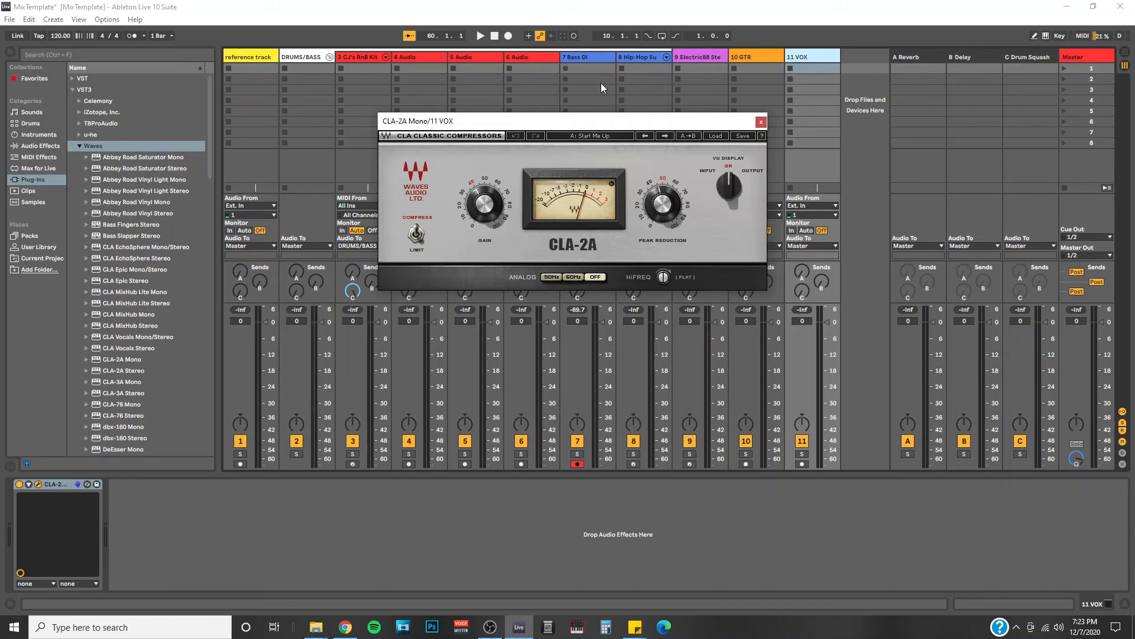
pyautogui.moveTo(614, 80)
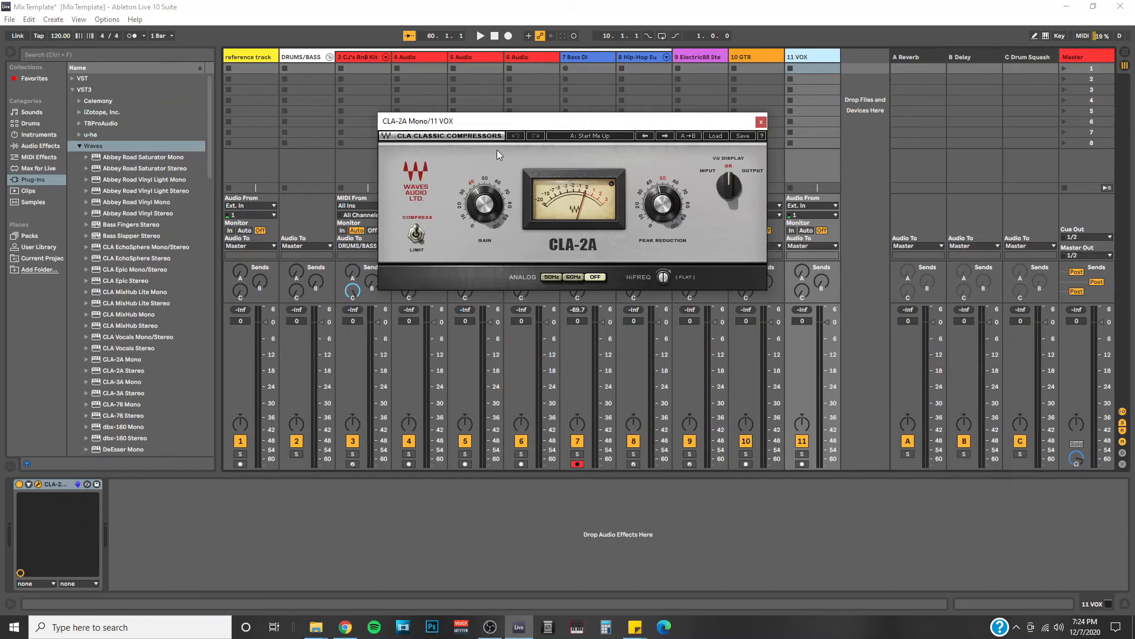
pyautogui.moveTo(576, 258)
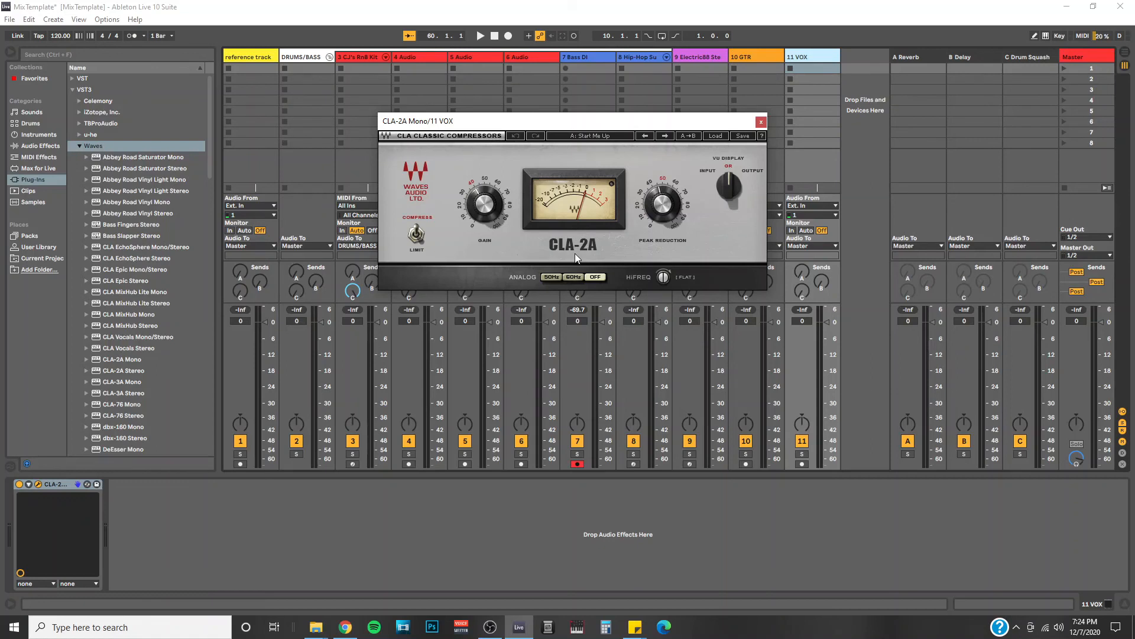
pyautogui.moveTo(579, 258)
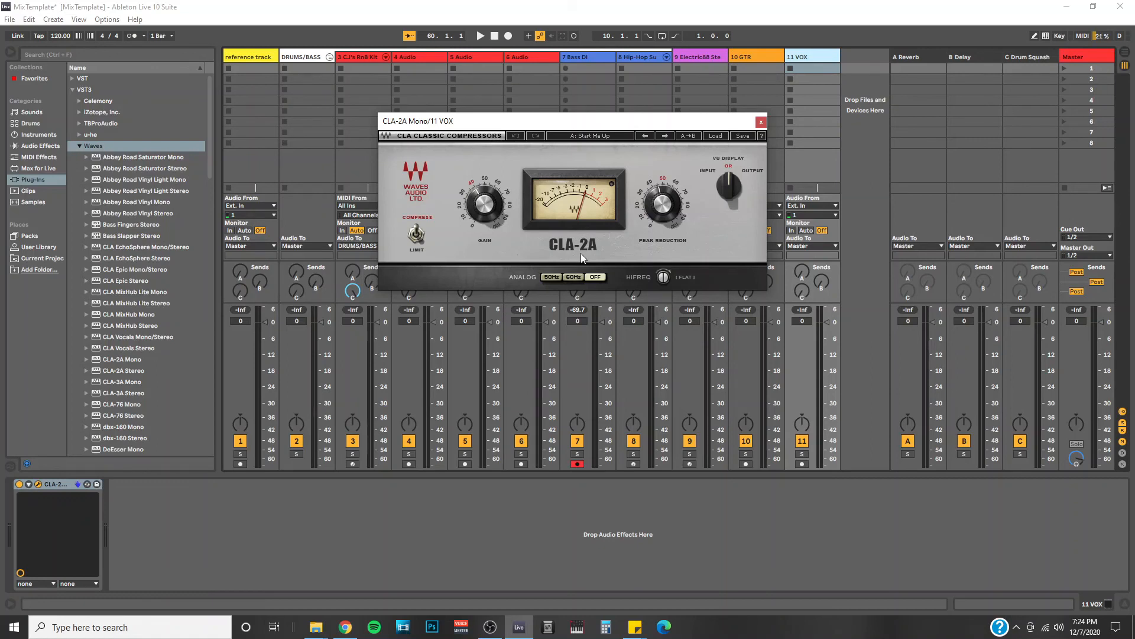
pyautogui.moveTo(810, 90)
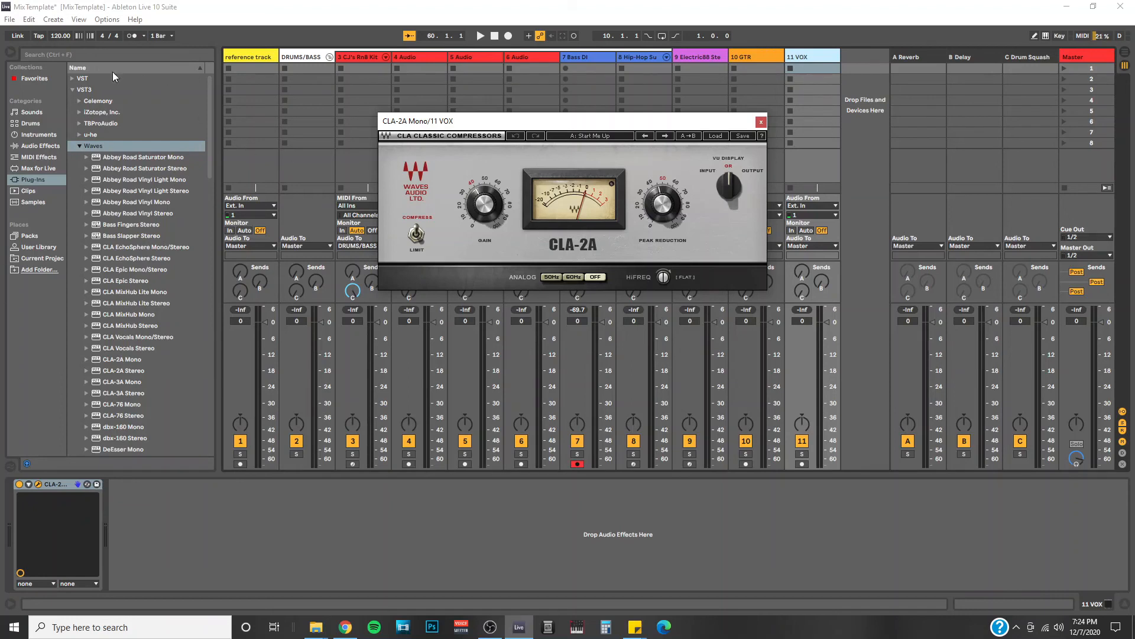
pyautogui.moveTo(808, 192)
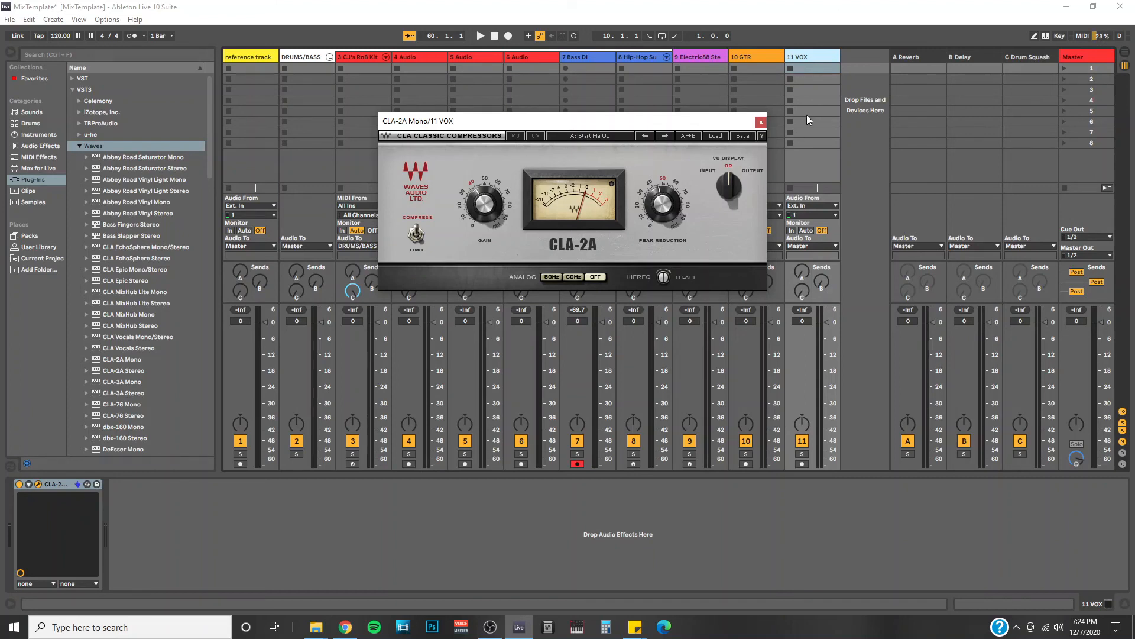
pyautogui.moveTo(771, 132)
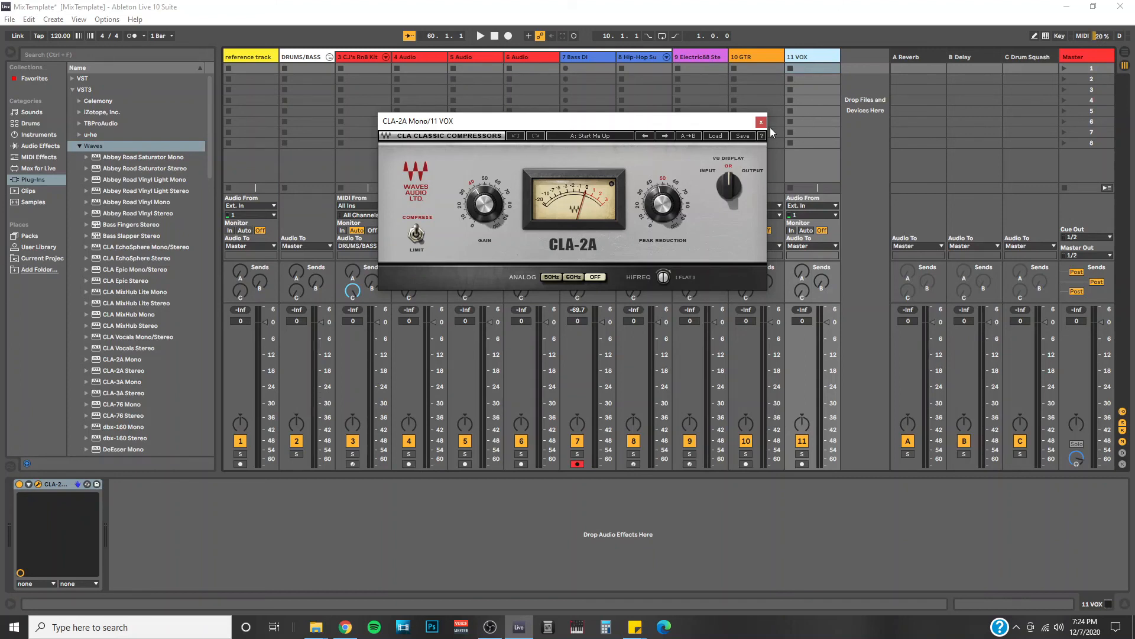
# Step: Close the CLA-2A compressor window on the 11 VOX track
pyautogui.click(761, 122)
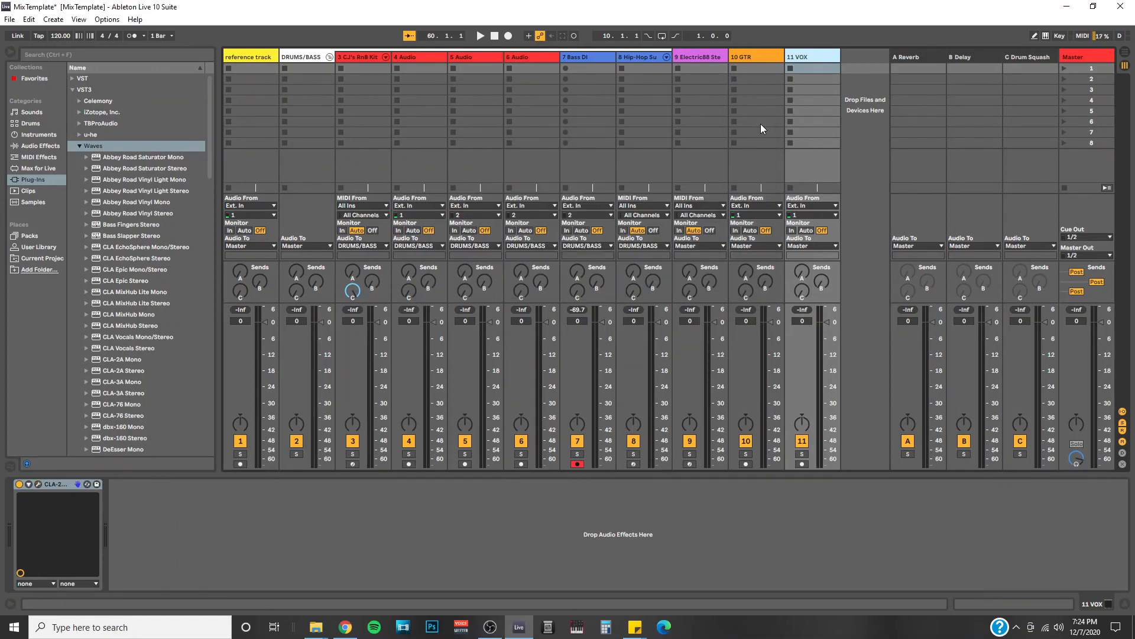
pyautogui.moveTo(802, 132)
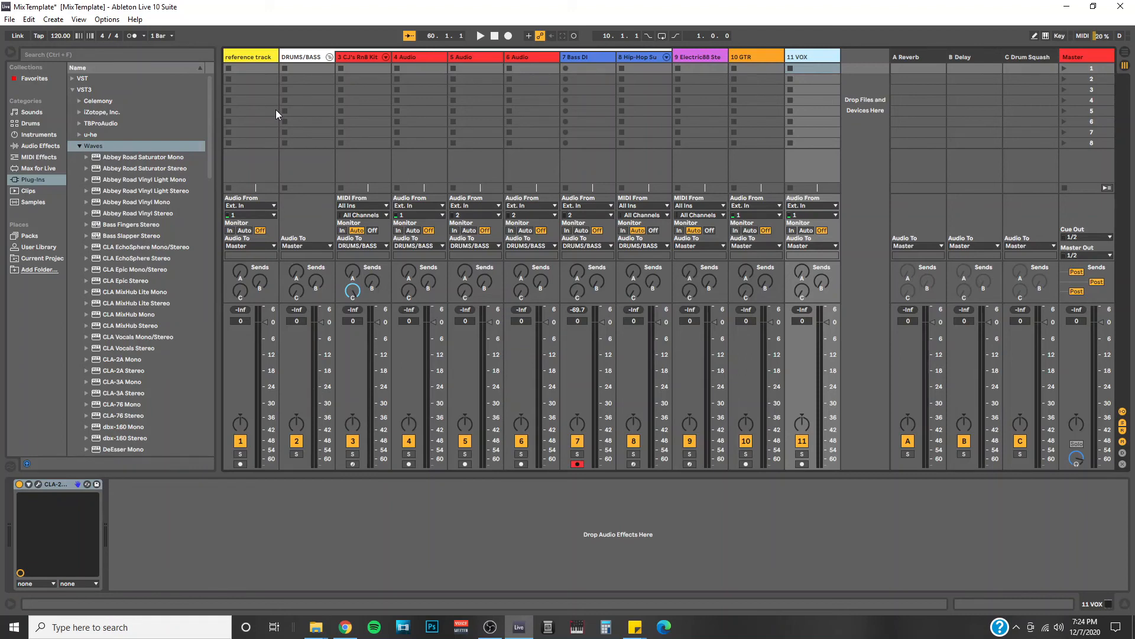
pyautogui.moveTo(244, 91)
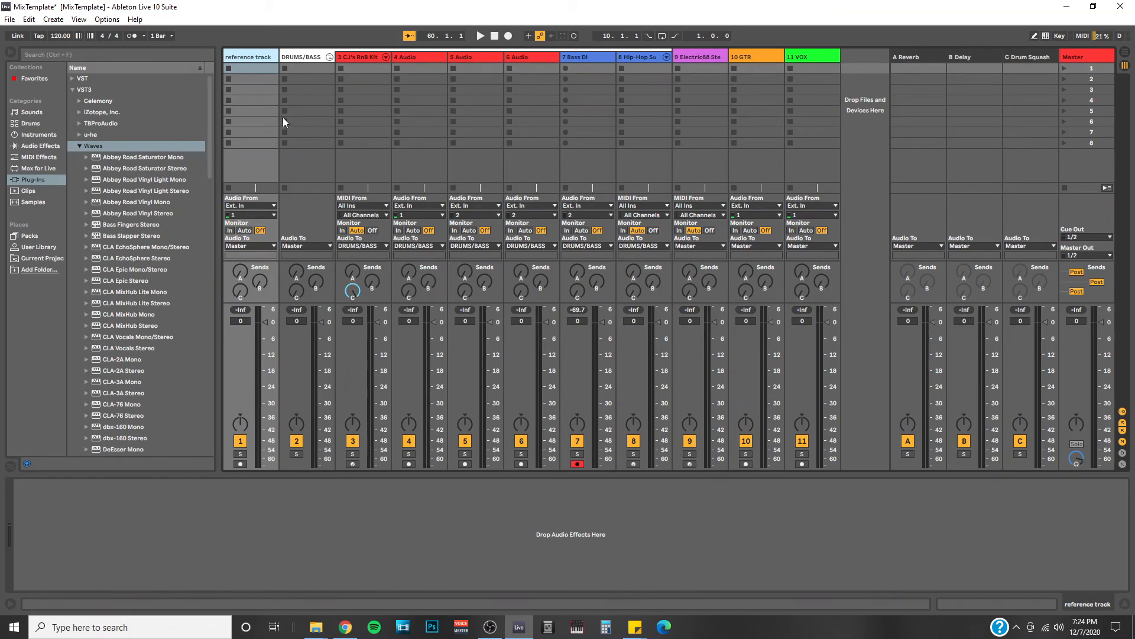
pyautogui.moveTo(247, 142)
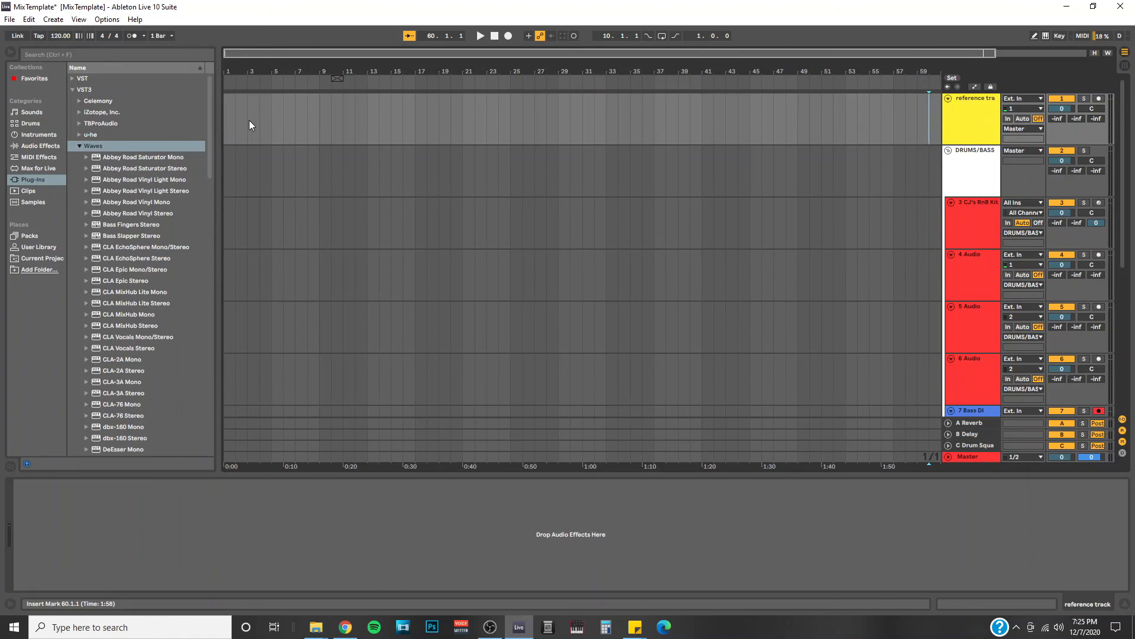
pyautogui.moveTo(265, 151)
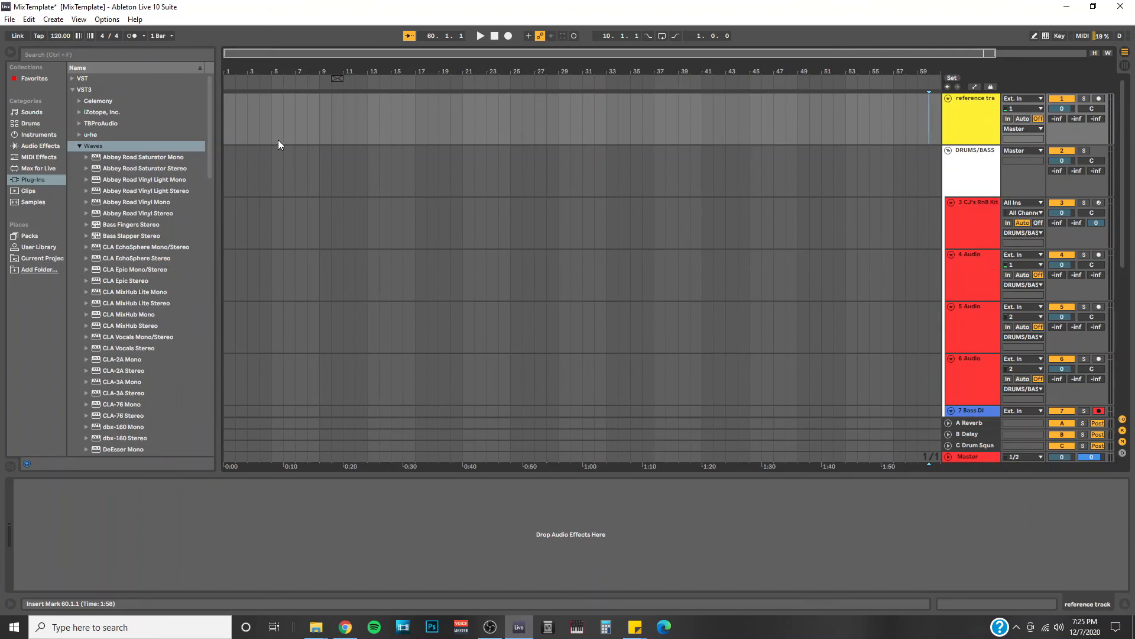
pyautogui.moveTo(265, 106)
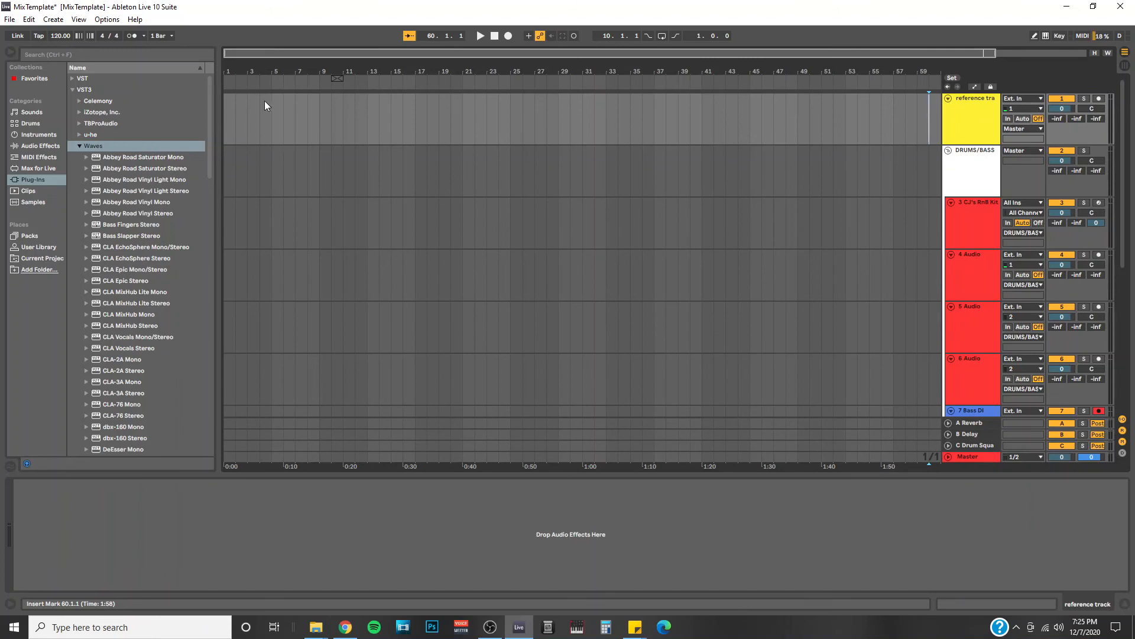
pyautogui.moveTo(752, 131)
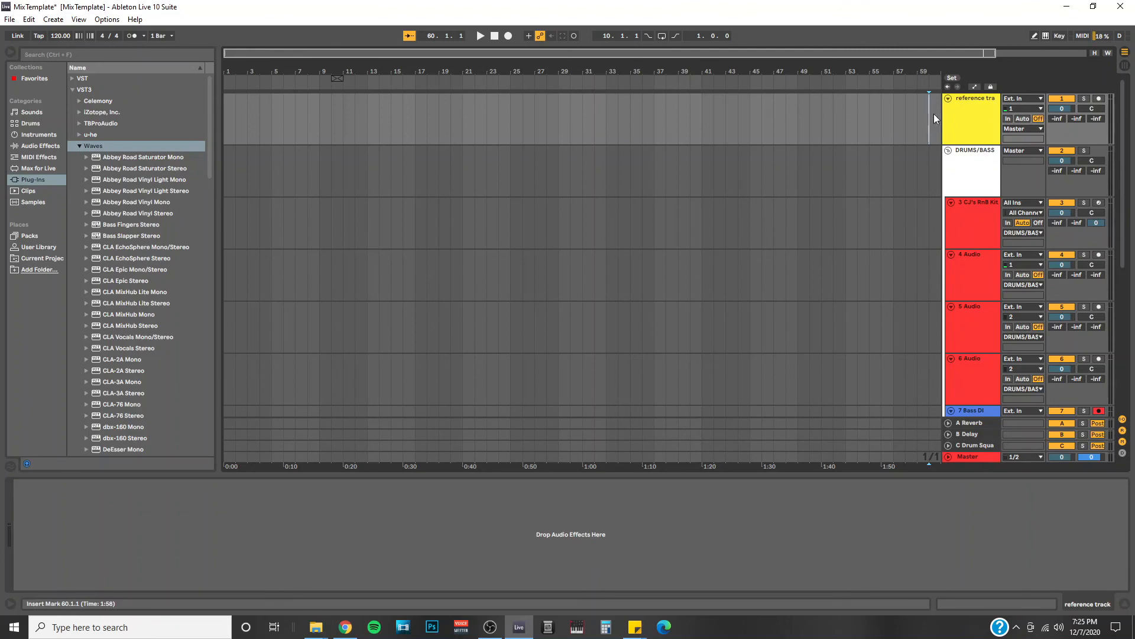
pyautogui.moveTo(567, 200)
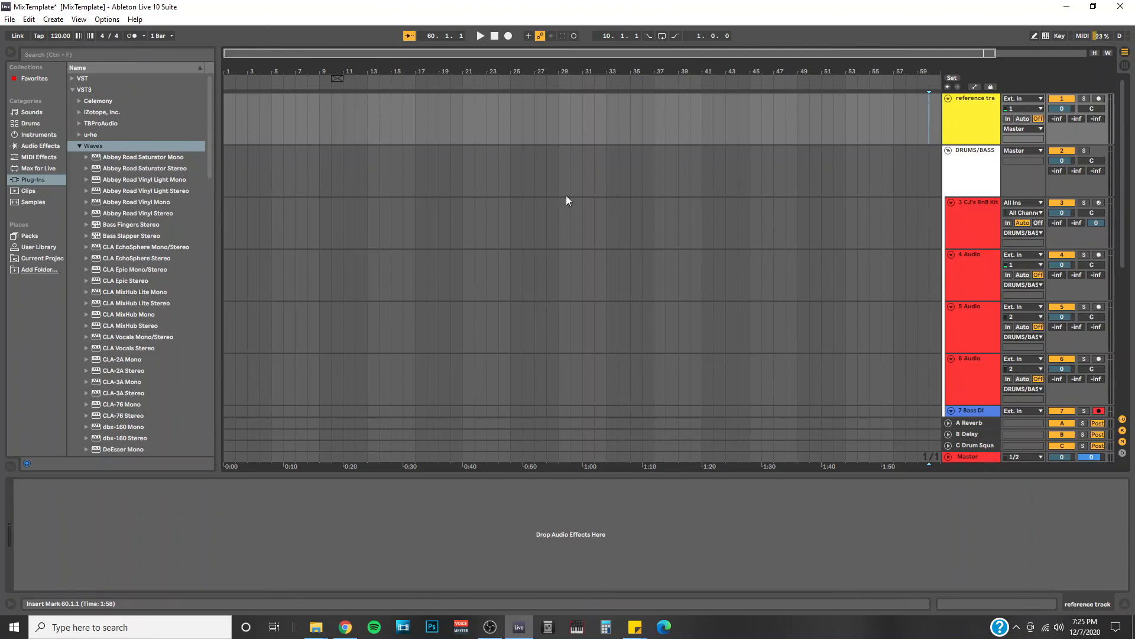
pyautogui.moveTo(496, 199)
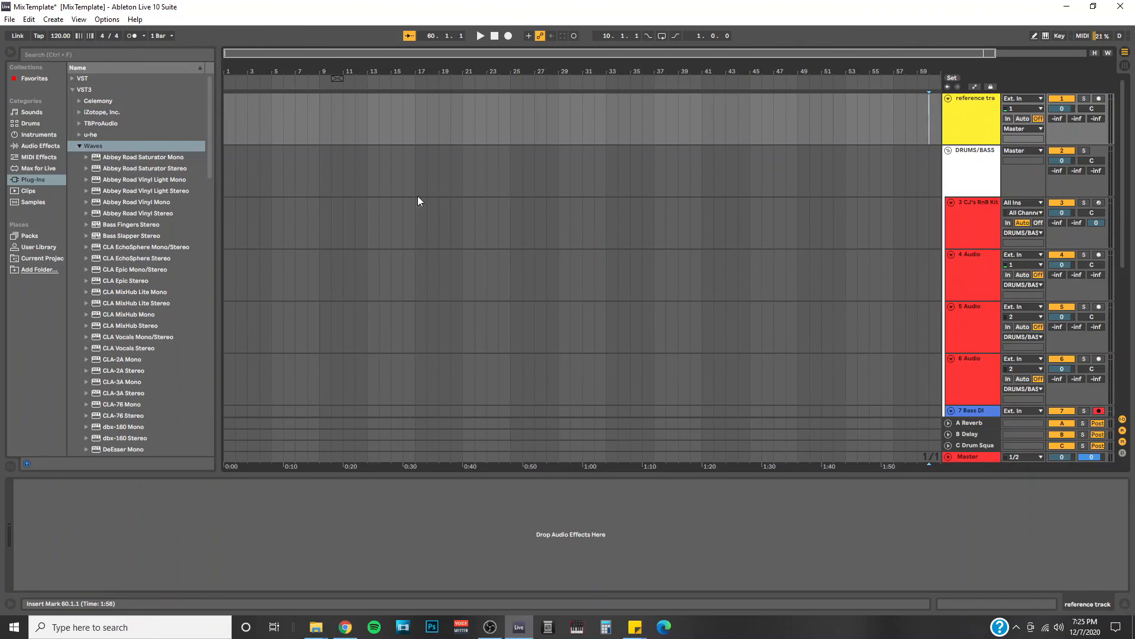
pyautogui.moveTo(937, 129)
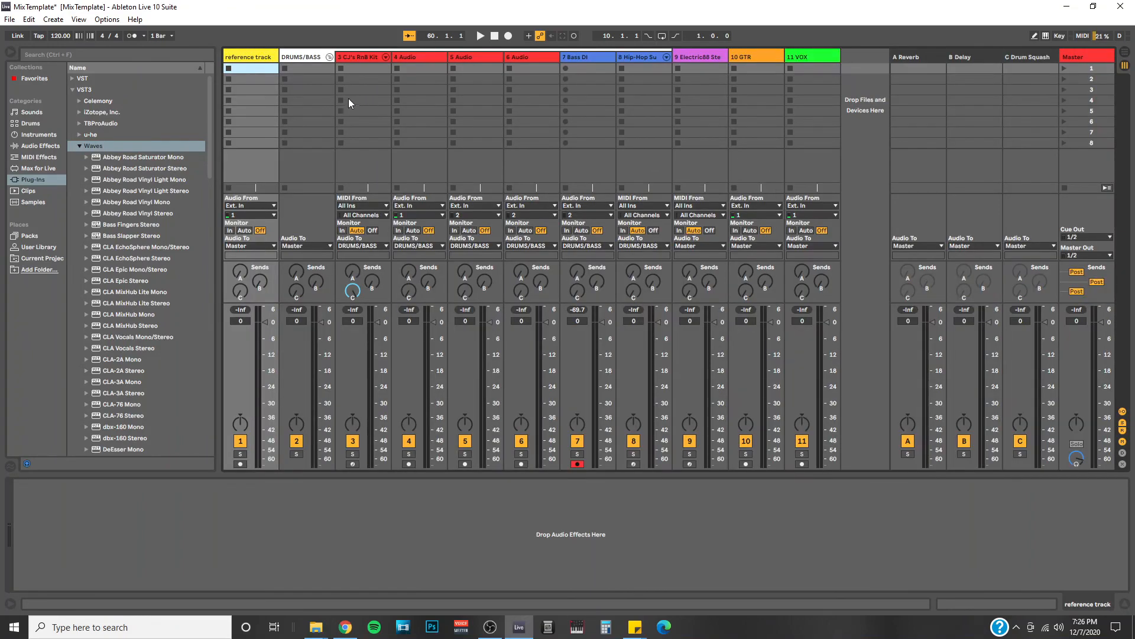
# Step: Select the DRUMS/BASS group track to view its empty device chain
pyautogui.click(299, 57)
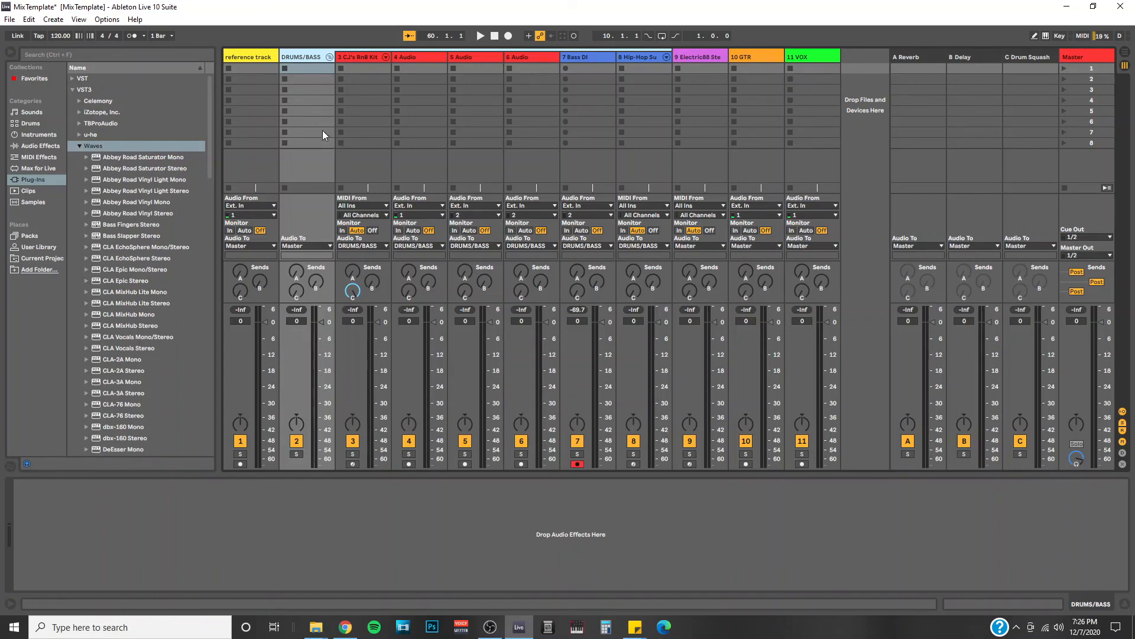
pyautogui.moveTo(322, 121)
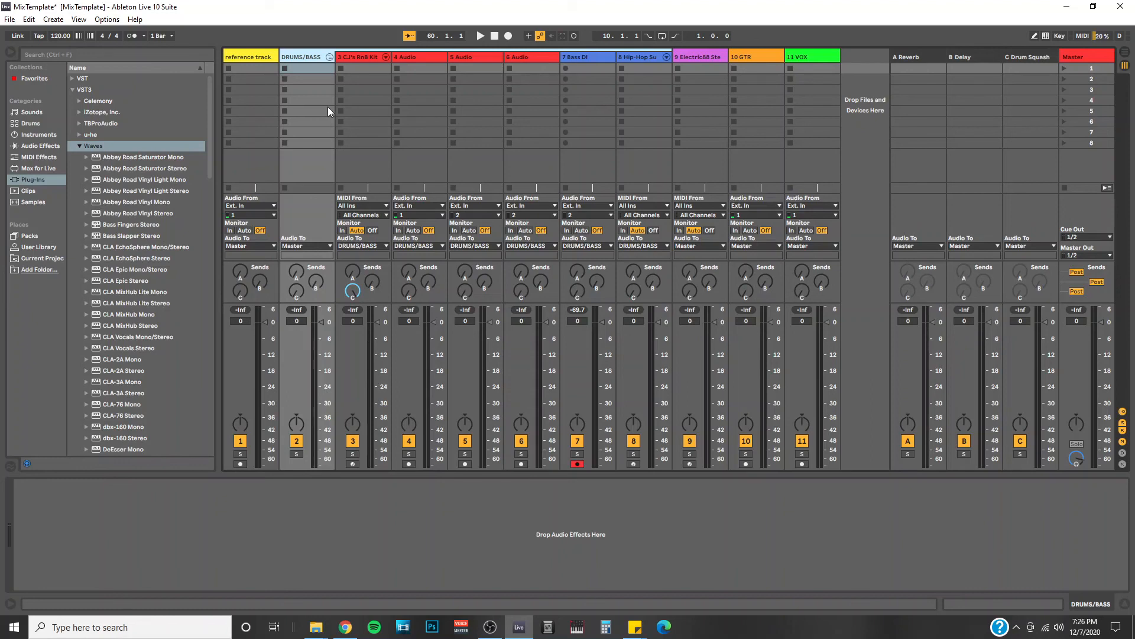
pyautogui.moveTo(335, 254)
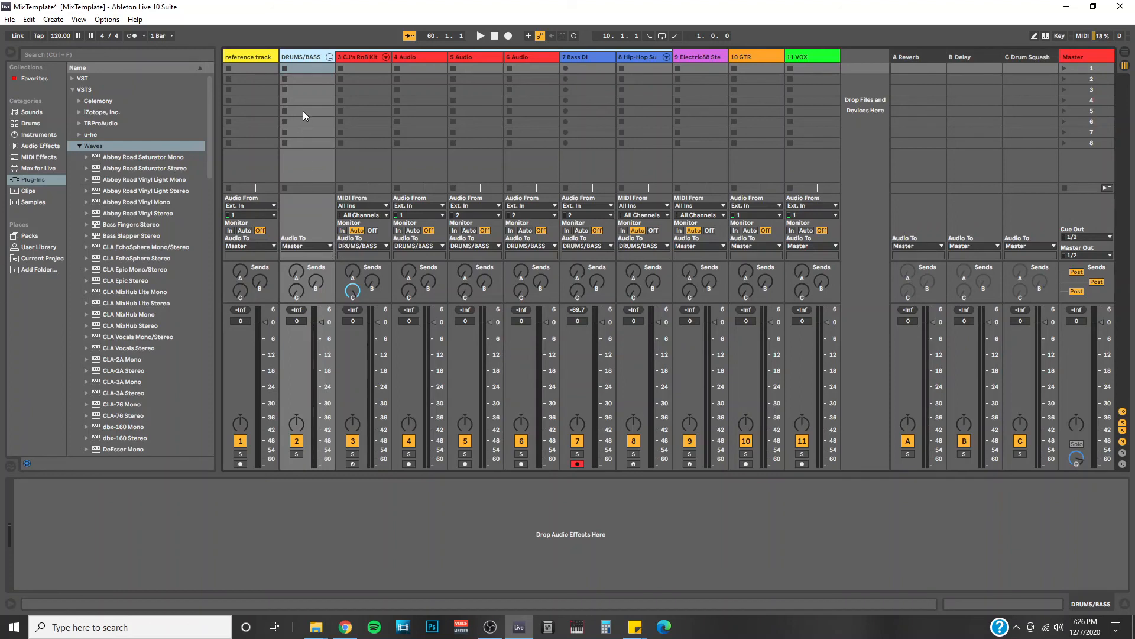
pyautogui.moveTo(434, 84)
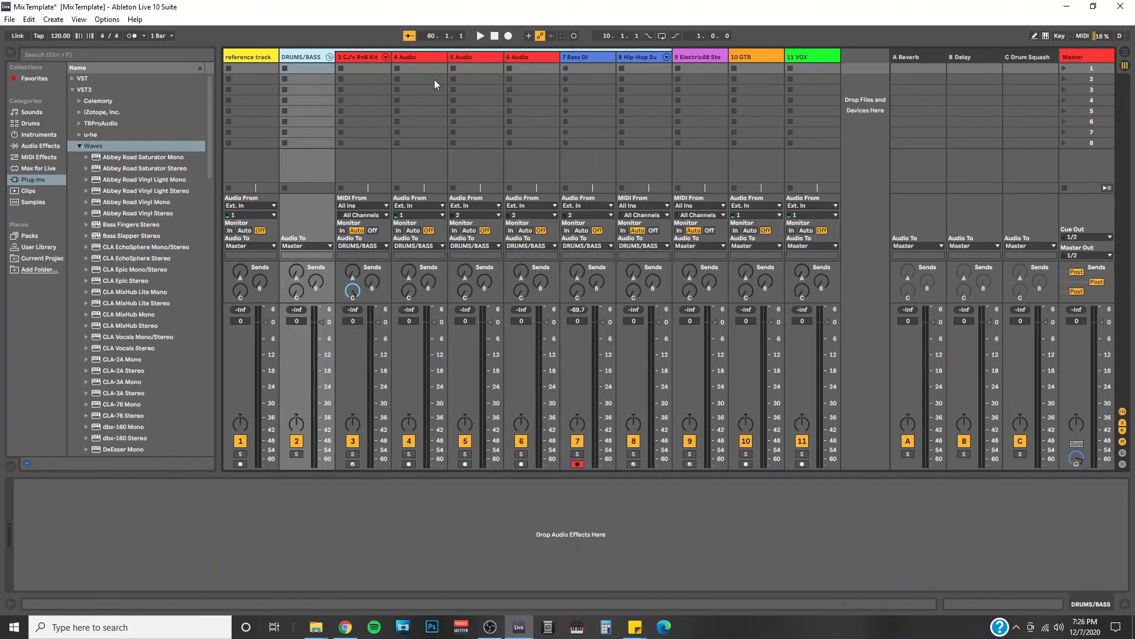
pyautogui.moveTo(533, 94)
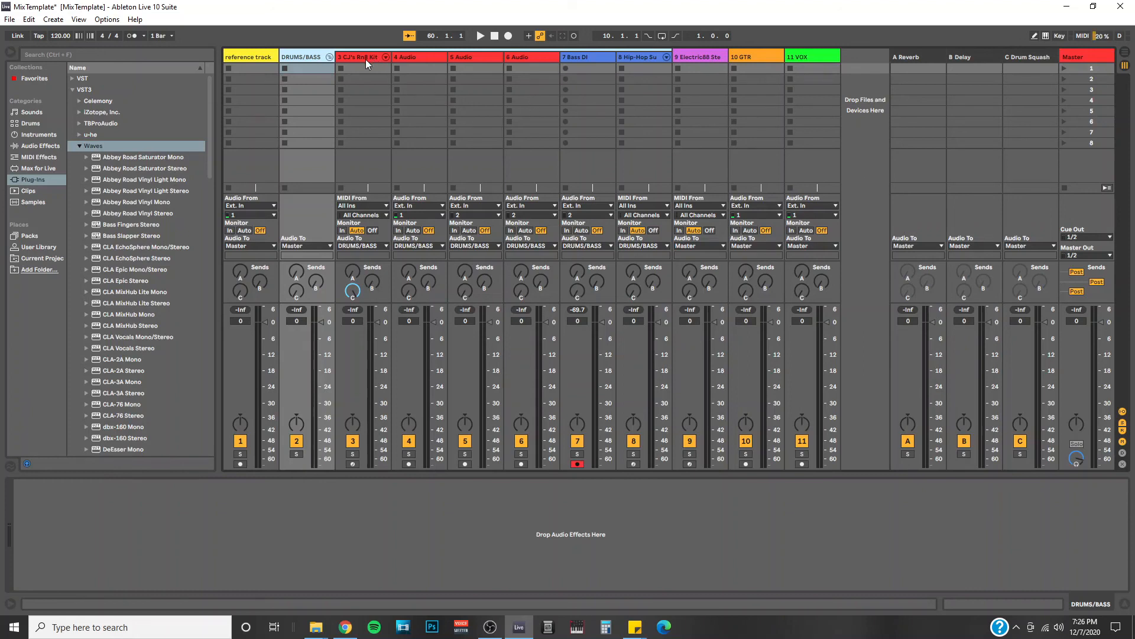
# Step: Select track 3 CJ's RnB Kit to view its Drum Rack with the Conga-808-Hi sample
pyautogui.click(355, 57)
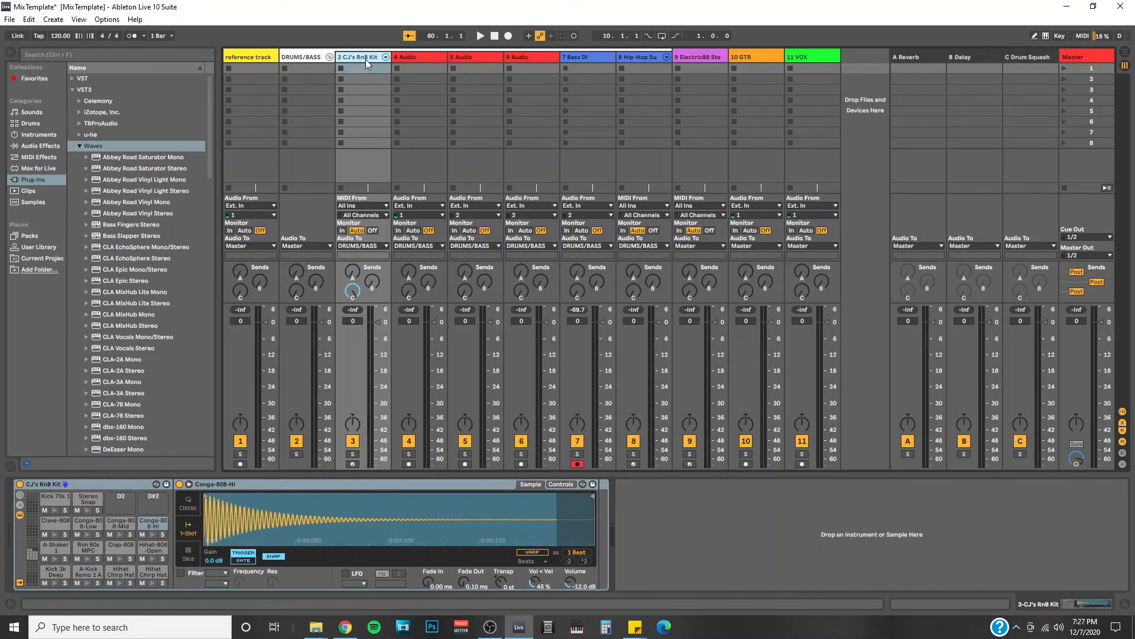
# Step: Check the empty 6 Audio and 4 Audio chains, then return to the CJ's RnB Kit rack
pyautogui.click(418, 57)
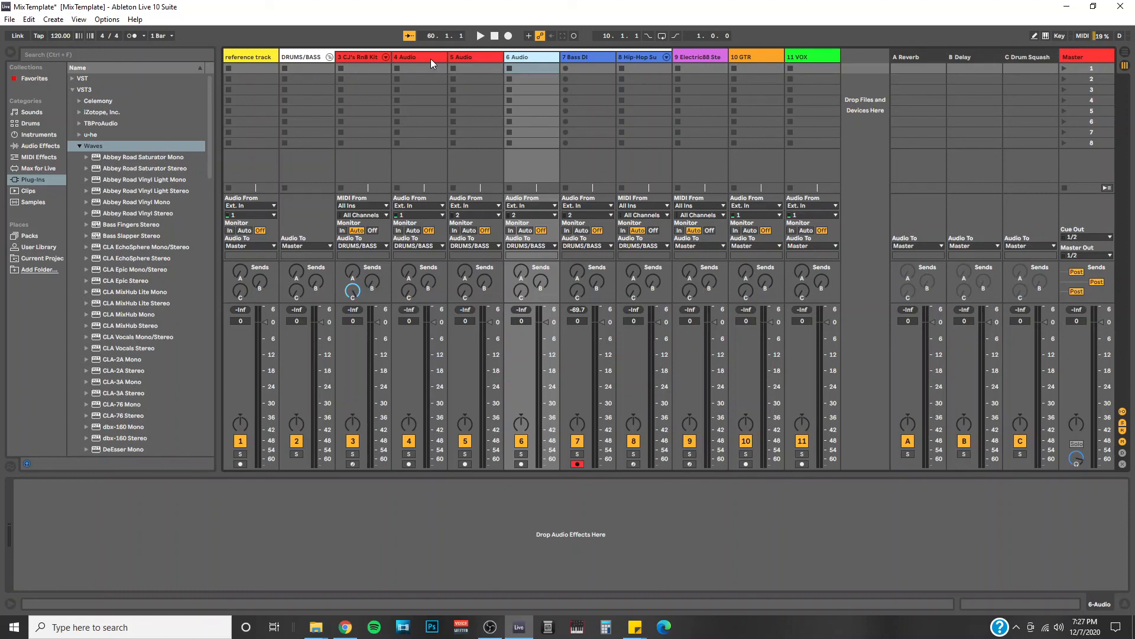
pyautogui.click(418, 57)
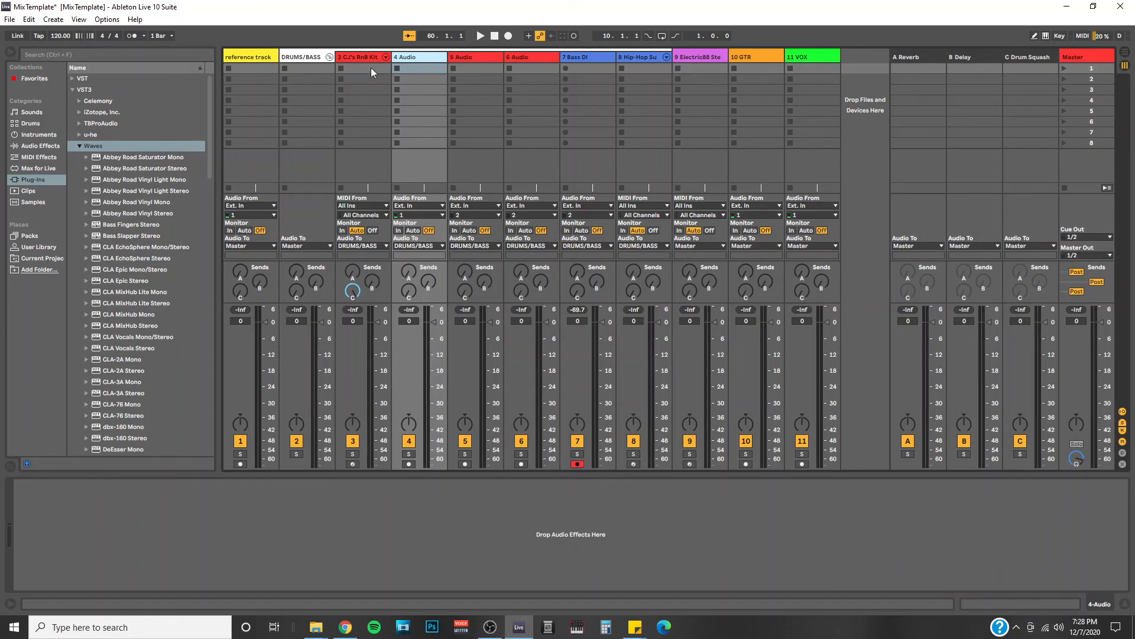
pyautogui.click(355, 57)
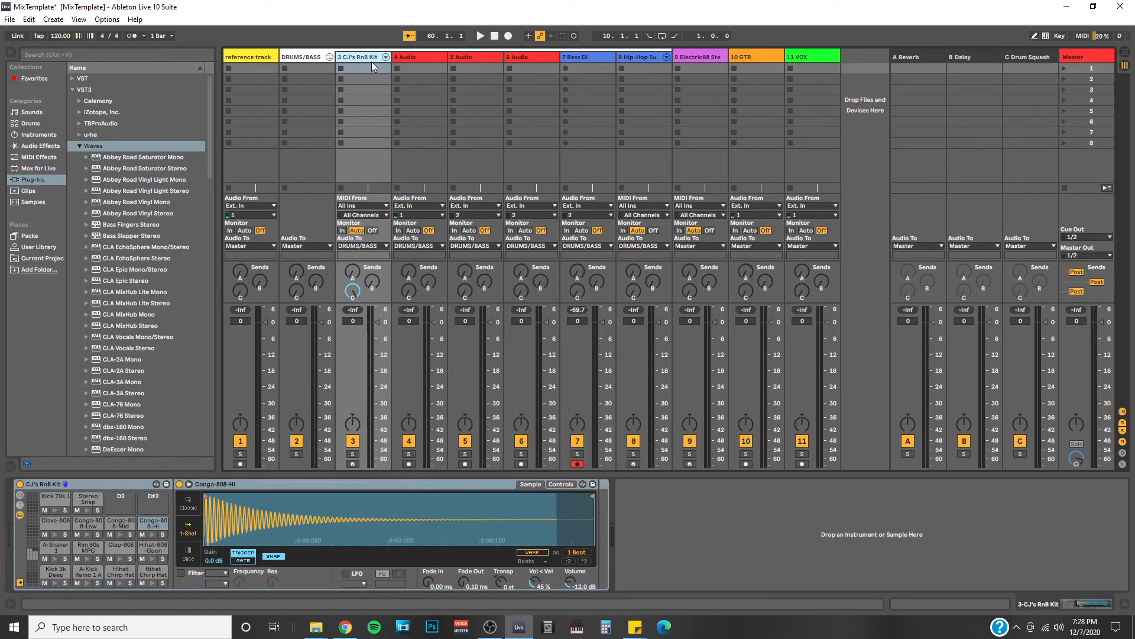
pyautogui.moveTo(502, 66)
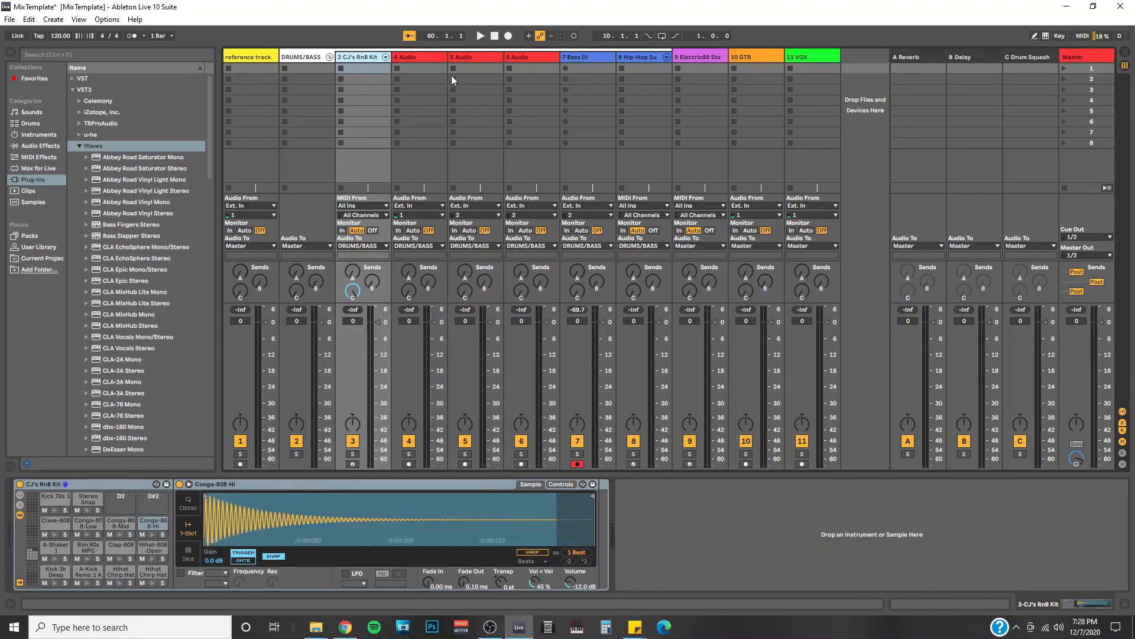
pyautogui.moveTo(670, 97)
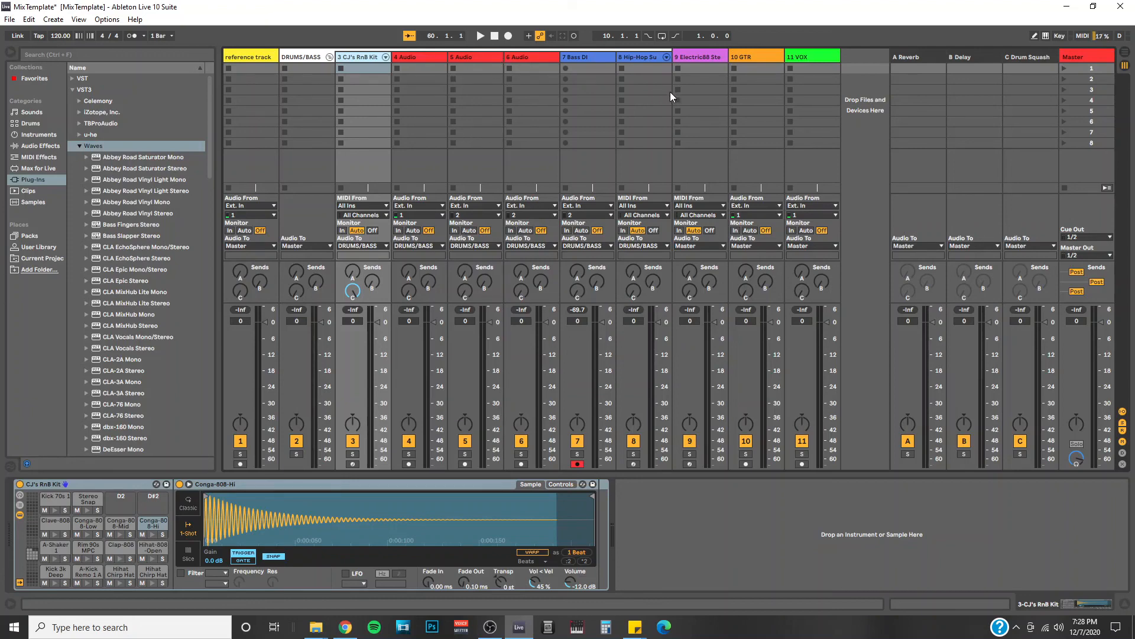
pyautogui.moveTo(676, 83)
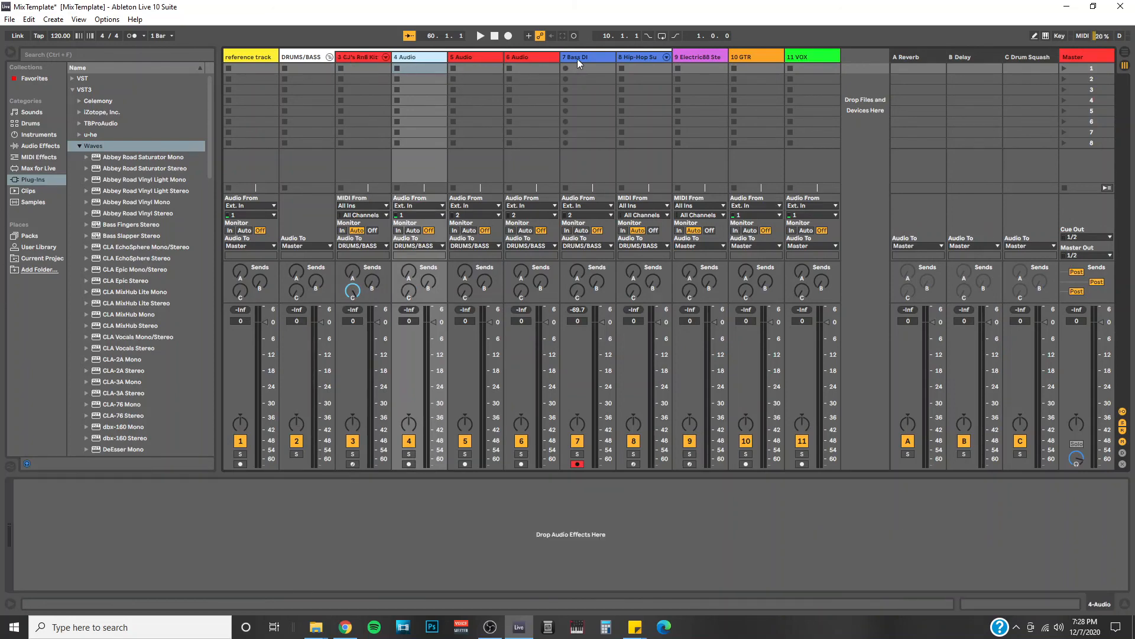
# Step: Browse the 7 Bass DI, 6 Audio and CJ's RnB Kit chains, ending on 7 Bass DI
pyautogui.click(576, 56)
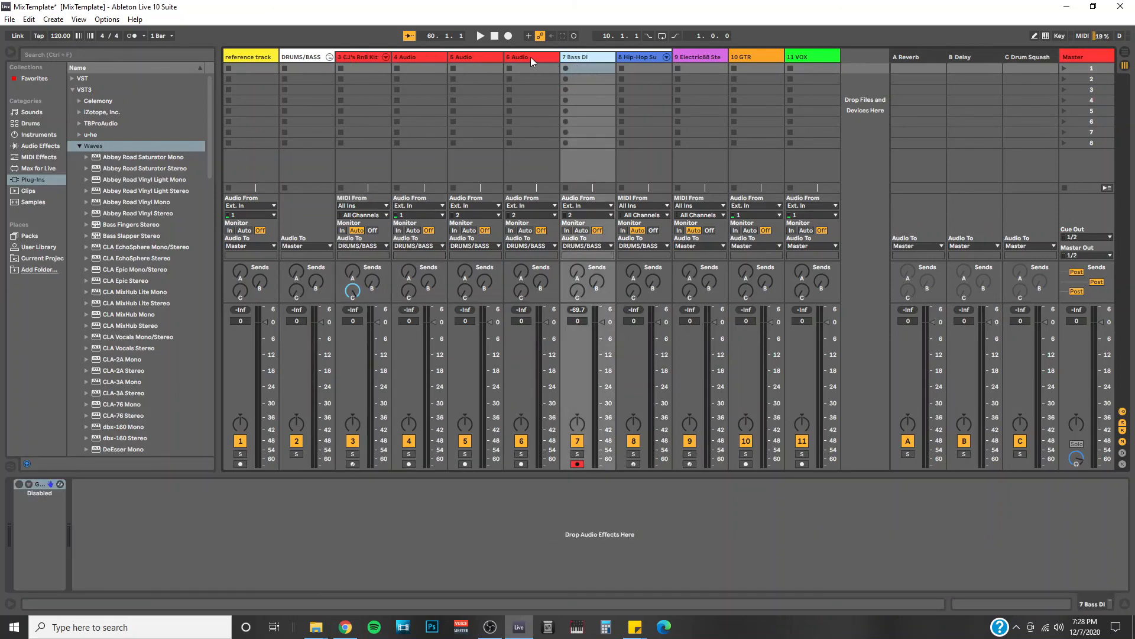
pyautogui.click(522, 57)
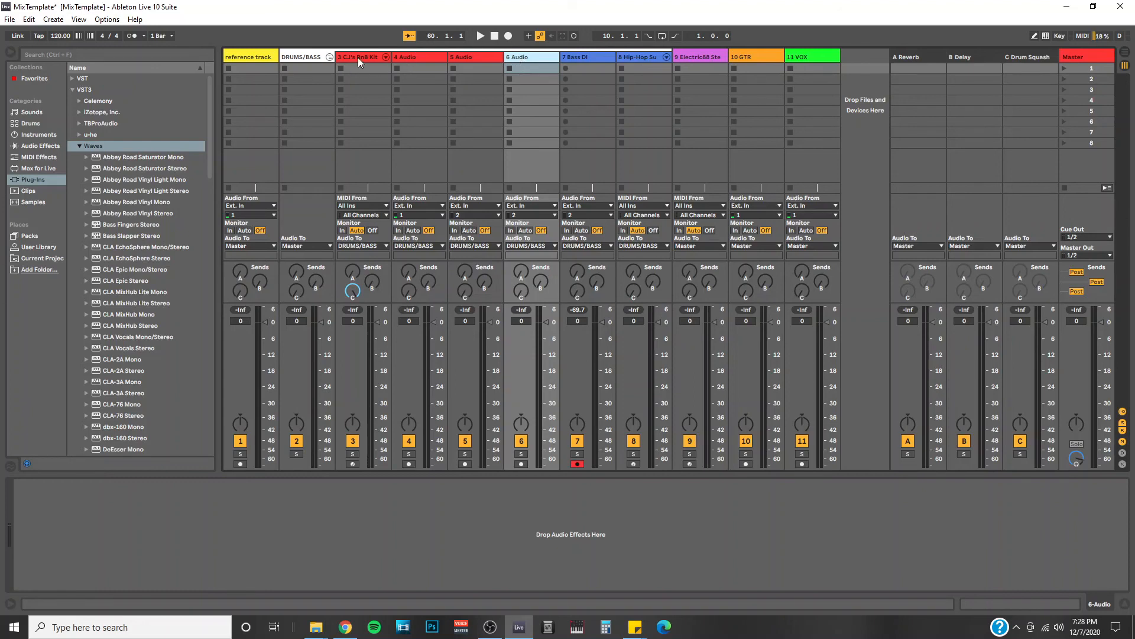
pyautogui.click(355, 57)
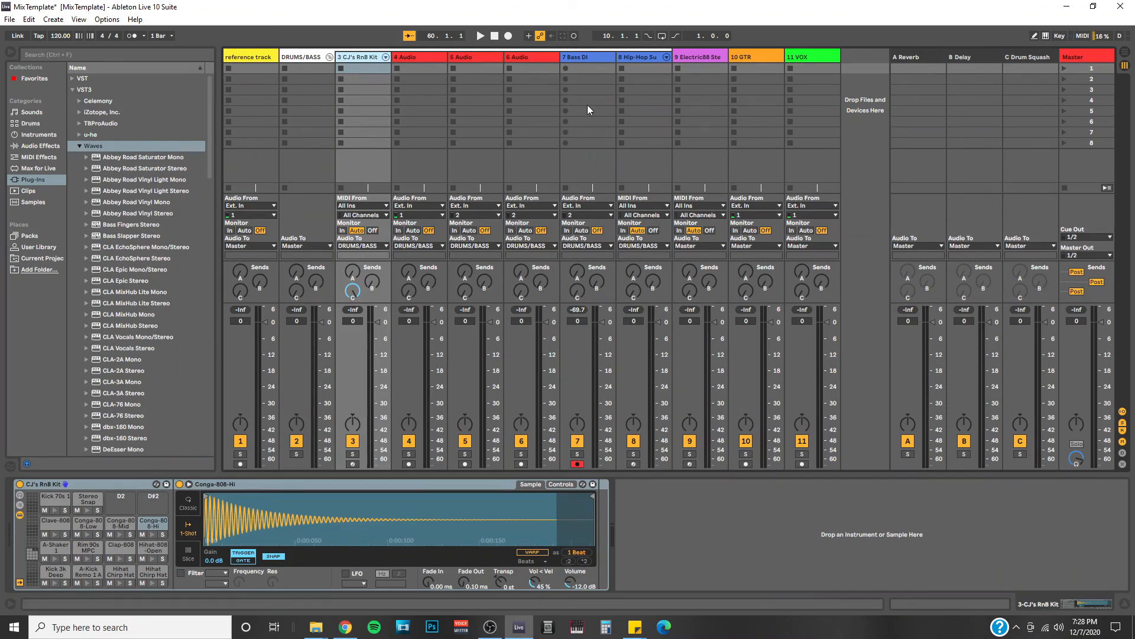
pyautogui.moveTo(557, 112)
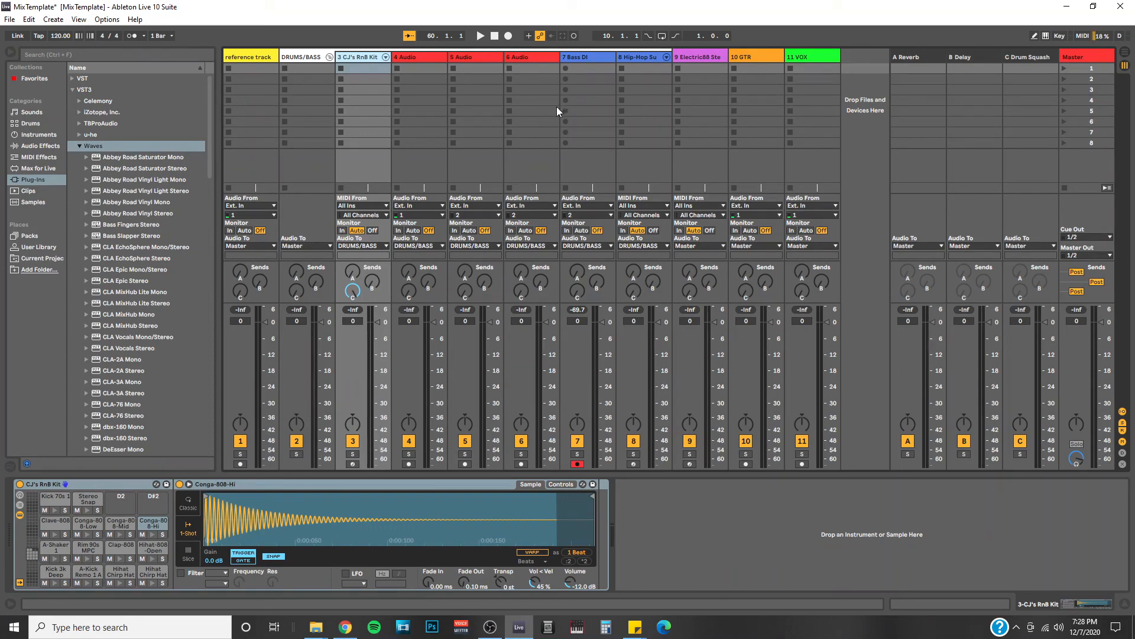
pyautogui.moveTo(558, 83)
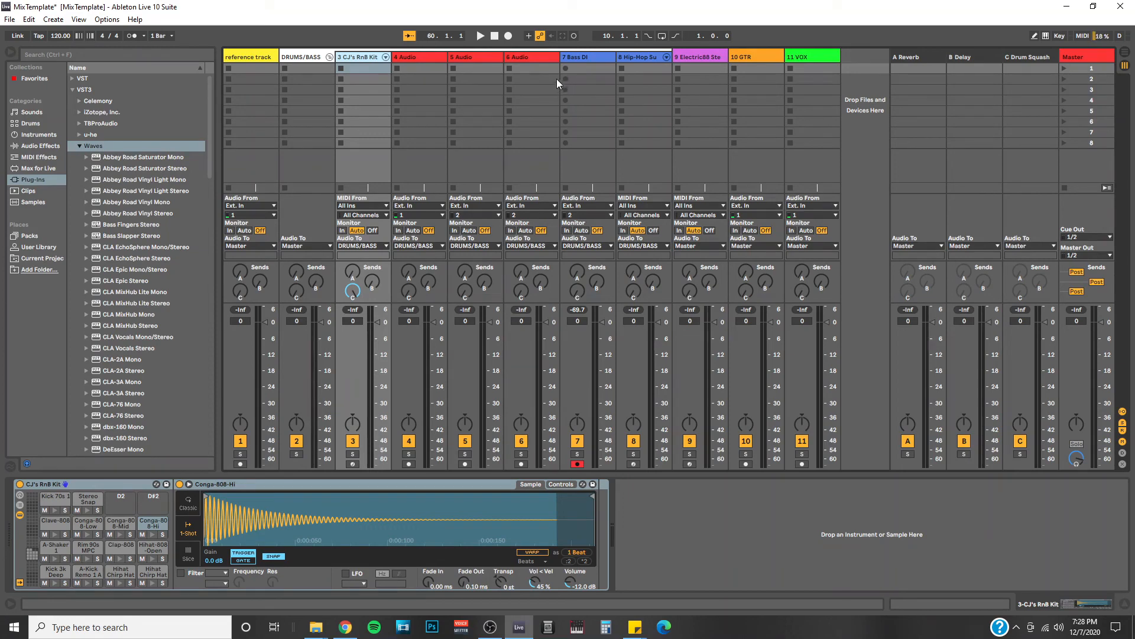
pyautogui.click(586, 57)
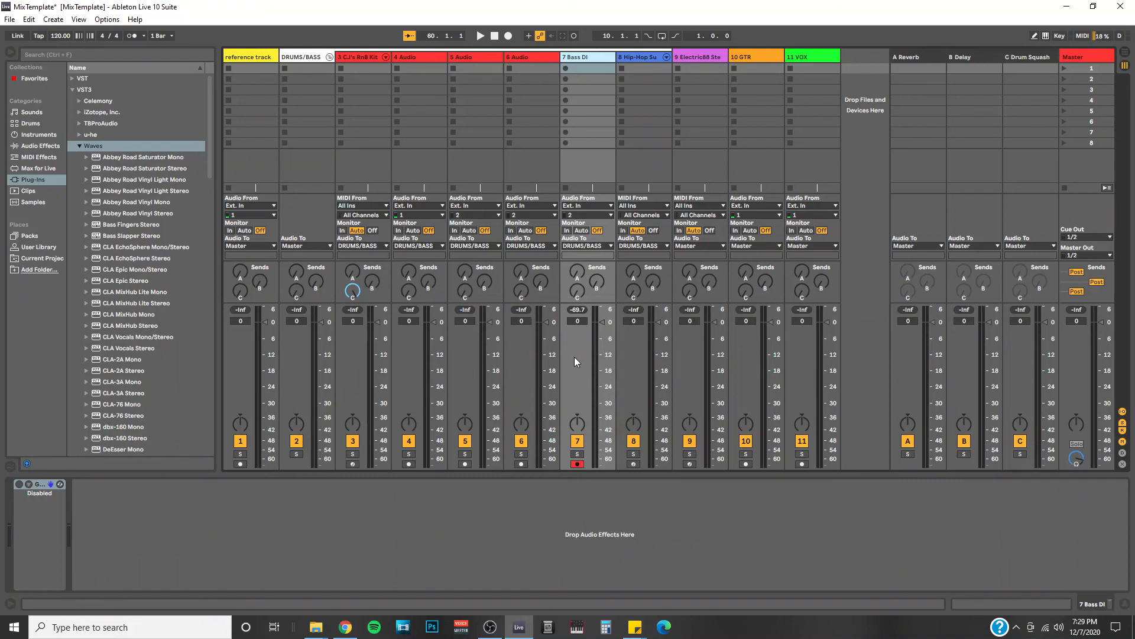
pyautogui.moveTo(573, 360)
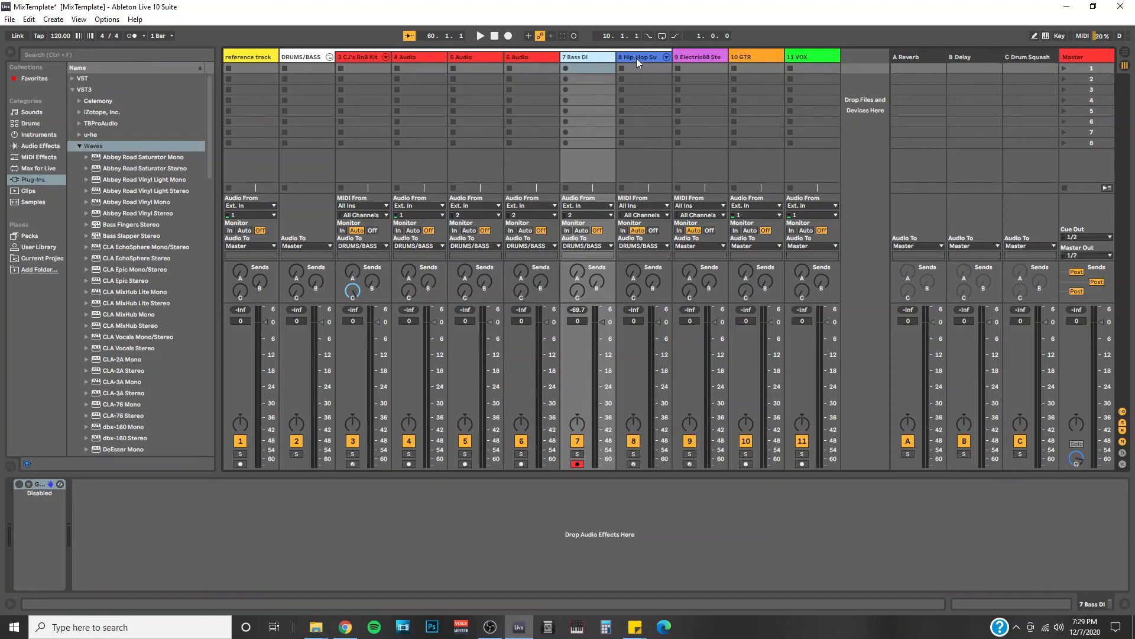
# Step: View the Hip-Hop Sub Bass instrument, then the Electric instrument on 9 Electric88 Stereo
pyautogui.click(640, 57)
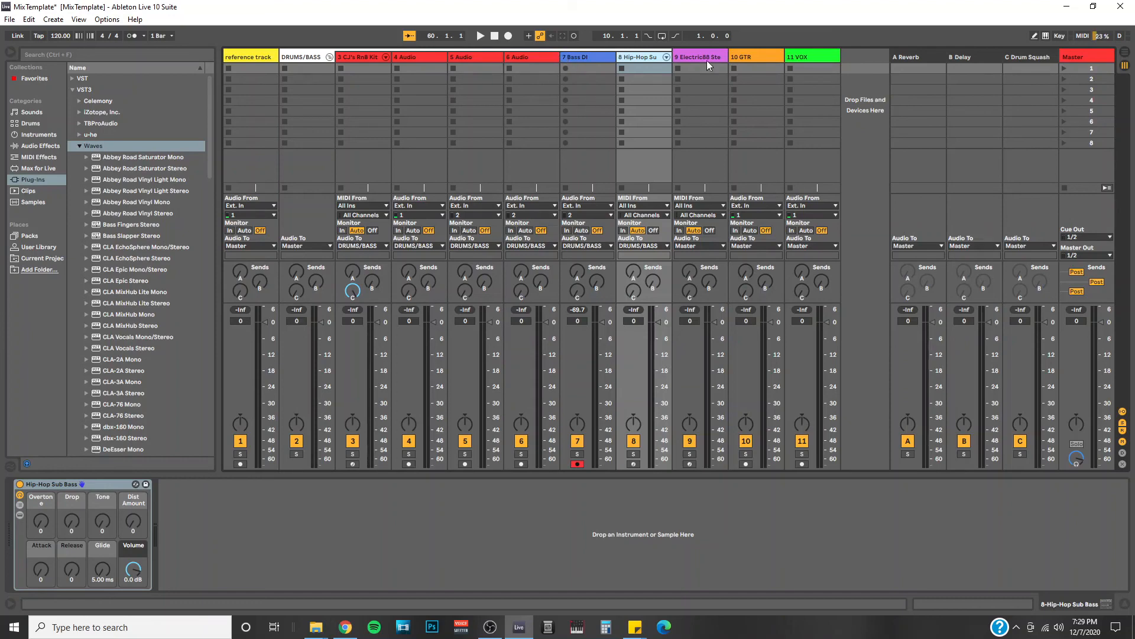
pyautogui.click(698, 57)
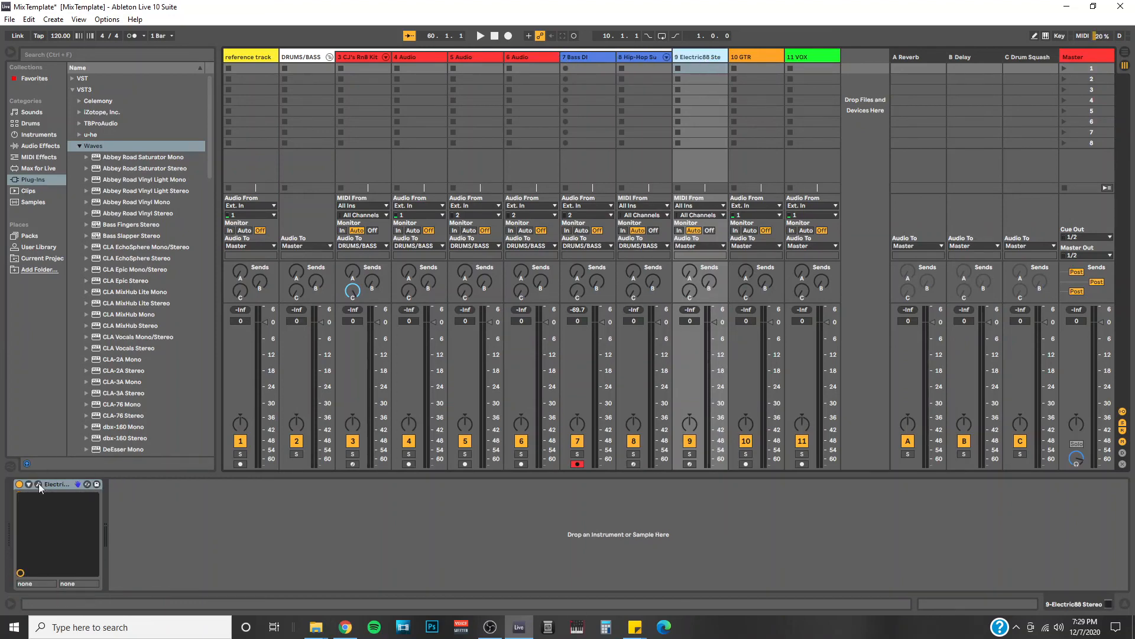
pyautogui.click(40, 483)
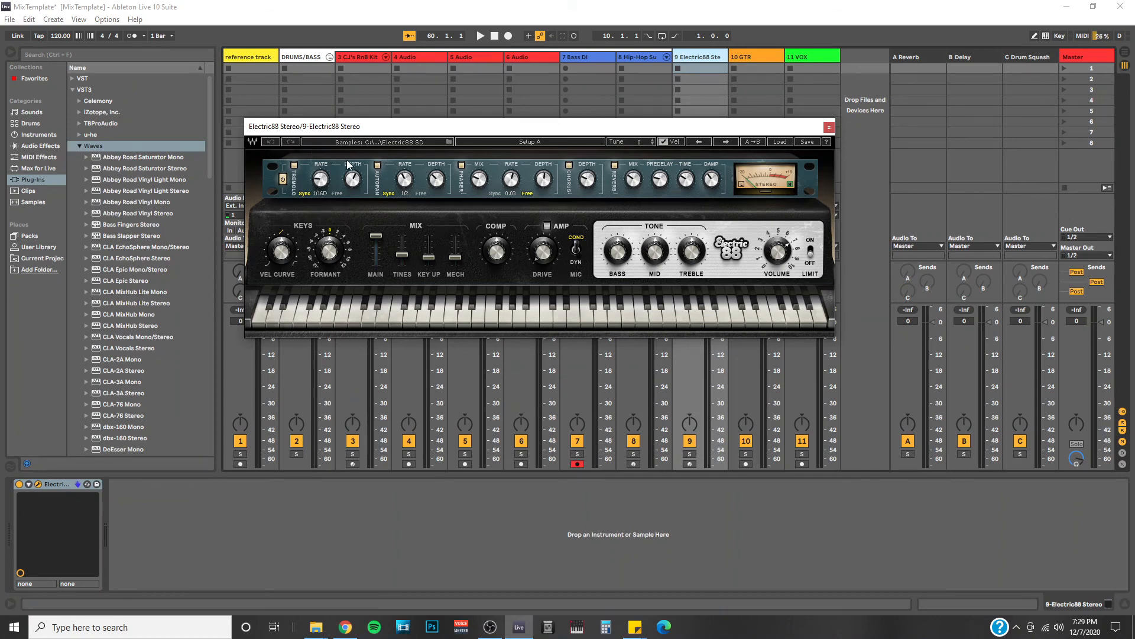
pyautogui.moveTo(550, 152)
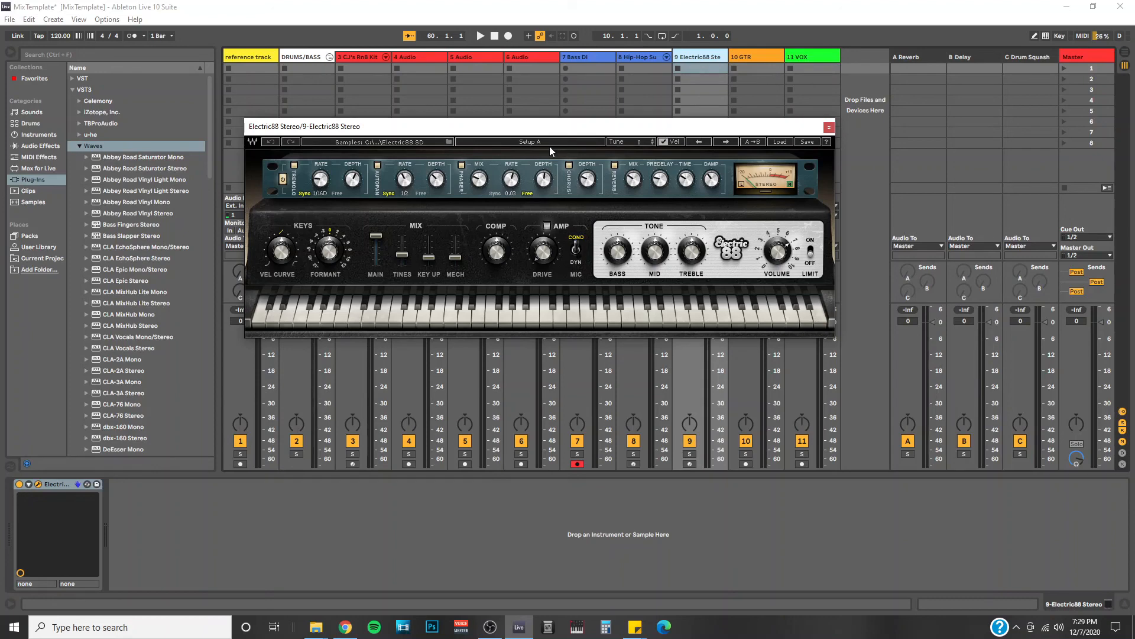
pyautogui.moveTo(555, 152)
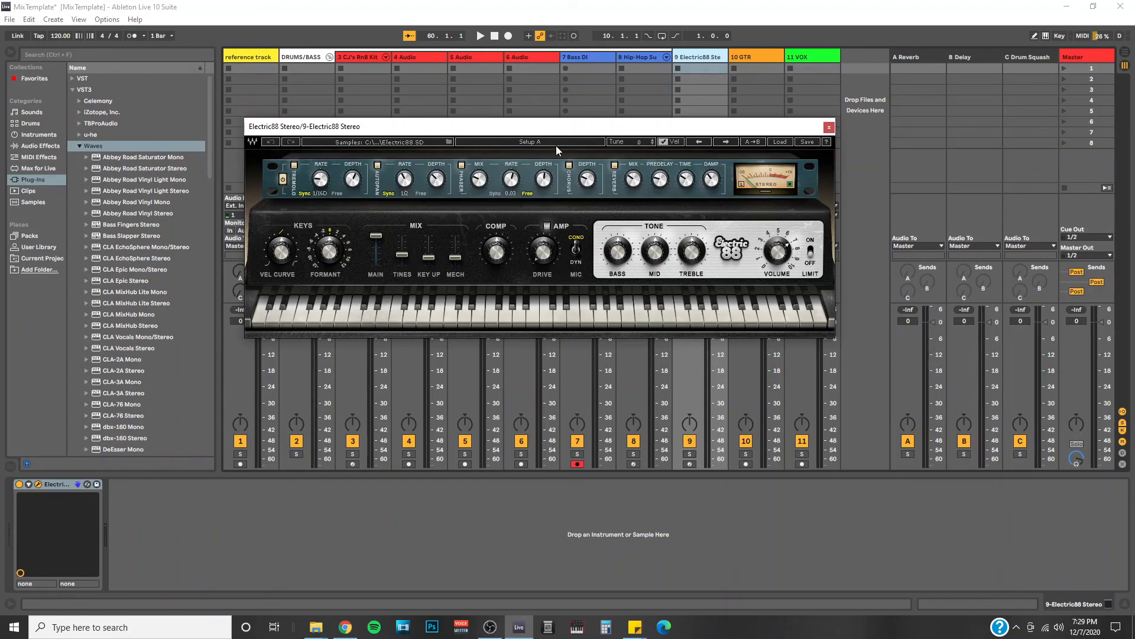
pyautogui.moveTo(711, 141)
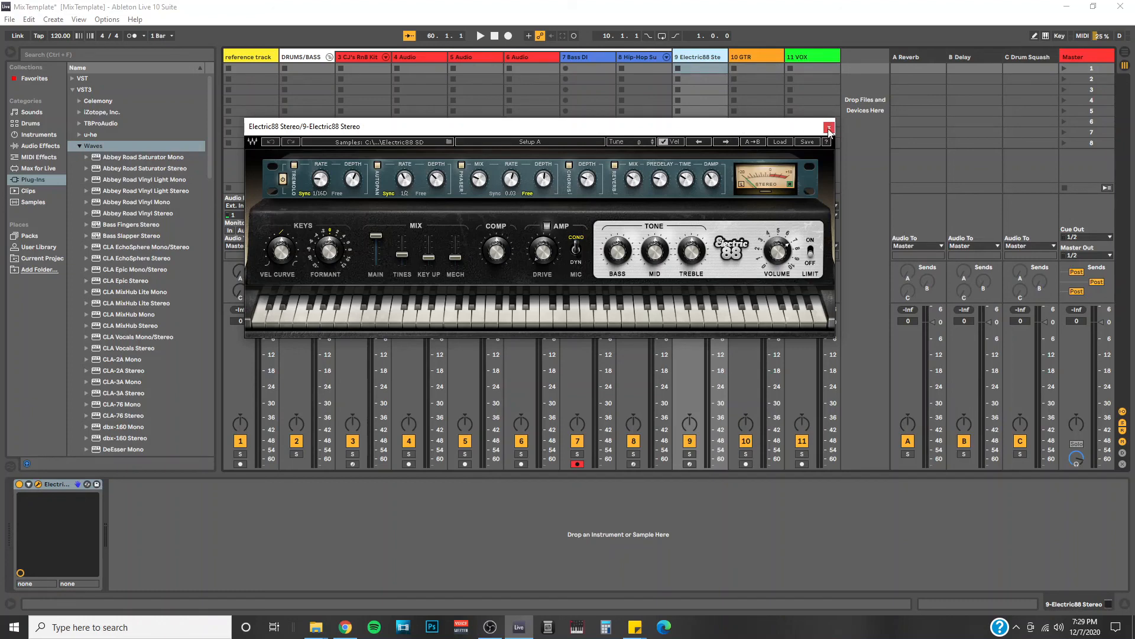
pyautogui.click(829, 129)
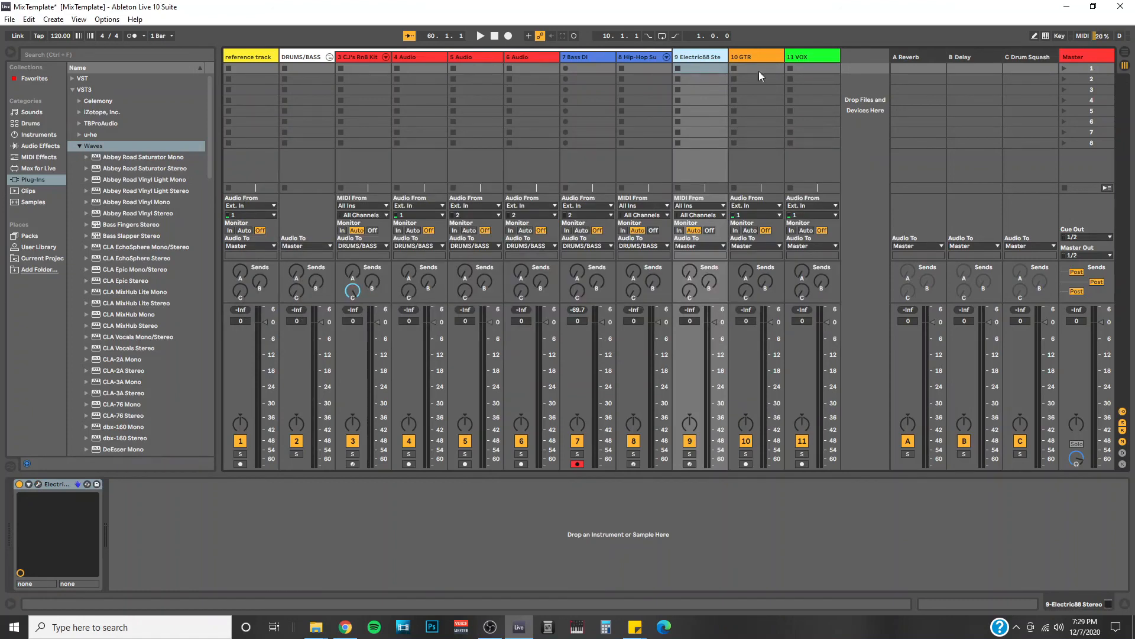
# Step: Select the 10 GTR track to view its single disabled device
pyautogui.click(755, 57)
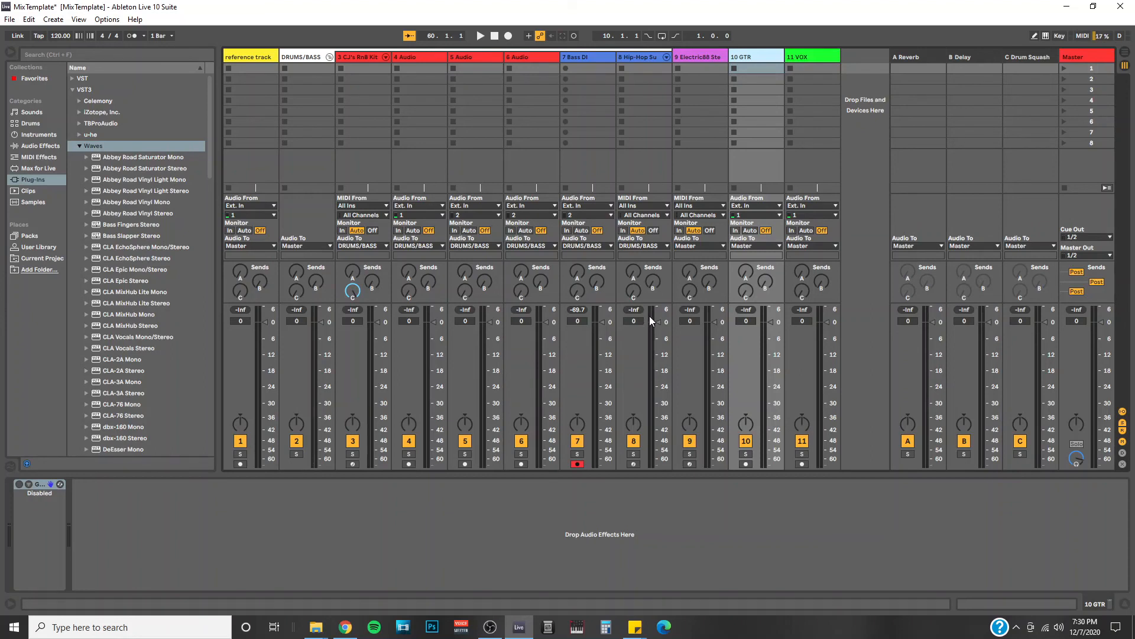
pyautogui.moveTo(829, 100)
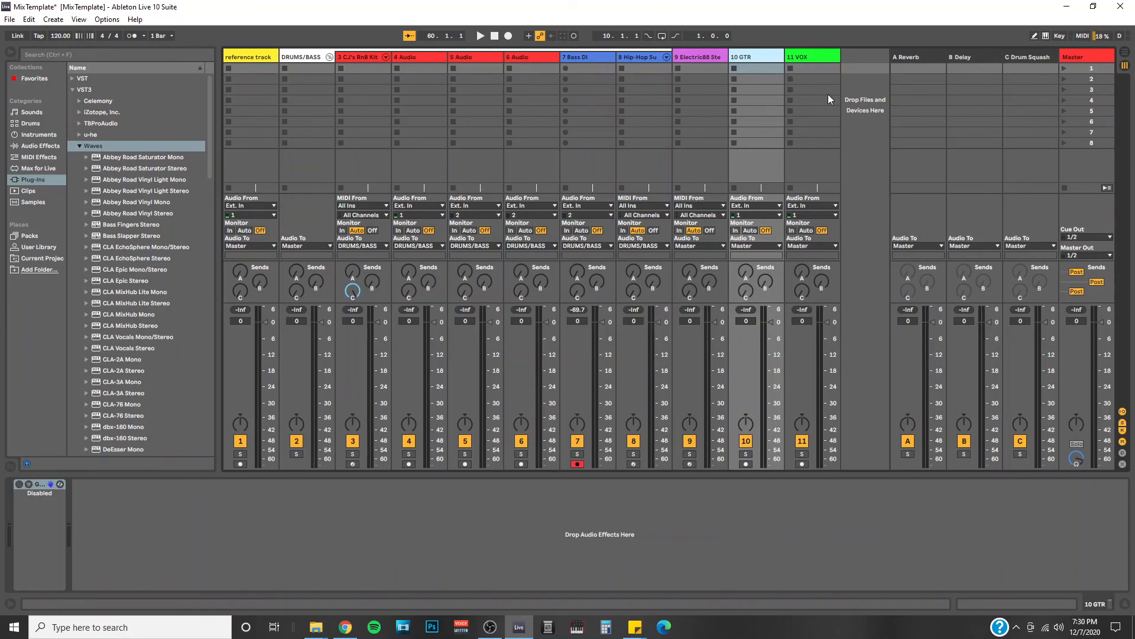
pyautogui.moveTo(925, 64)
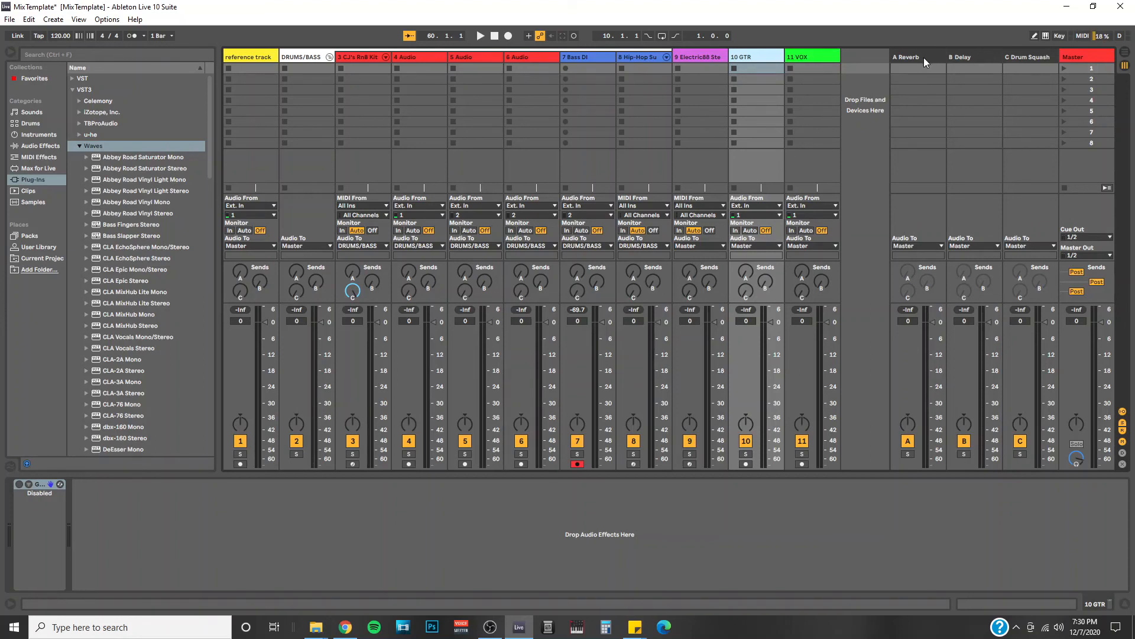
# Step: Select the A Reverb return track to view its Reverb device
pyautogui.click(906, 57)
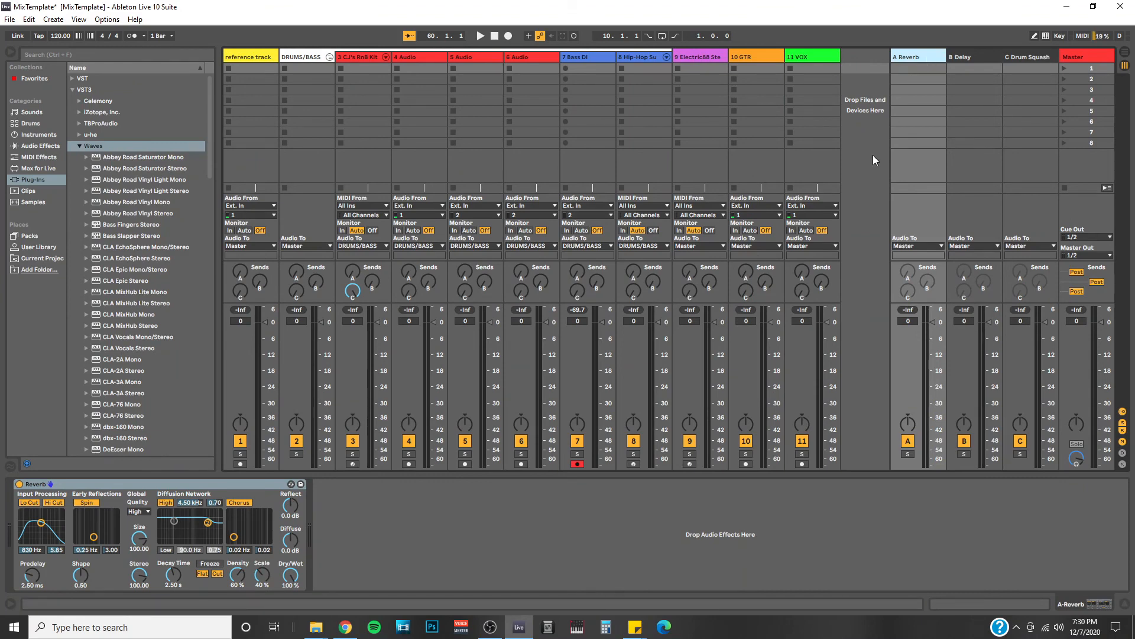
pyautogui.moveTo(874, 213)
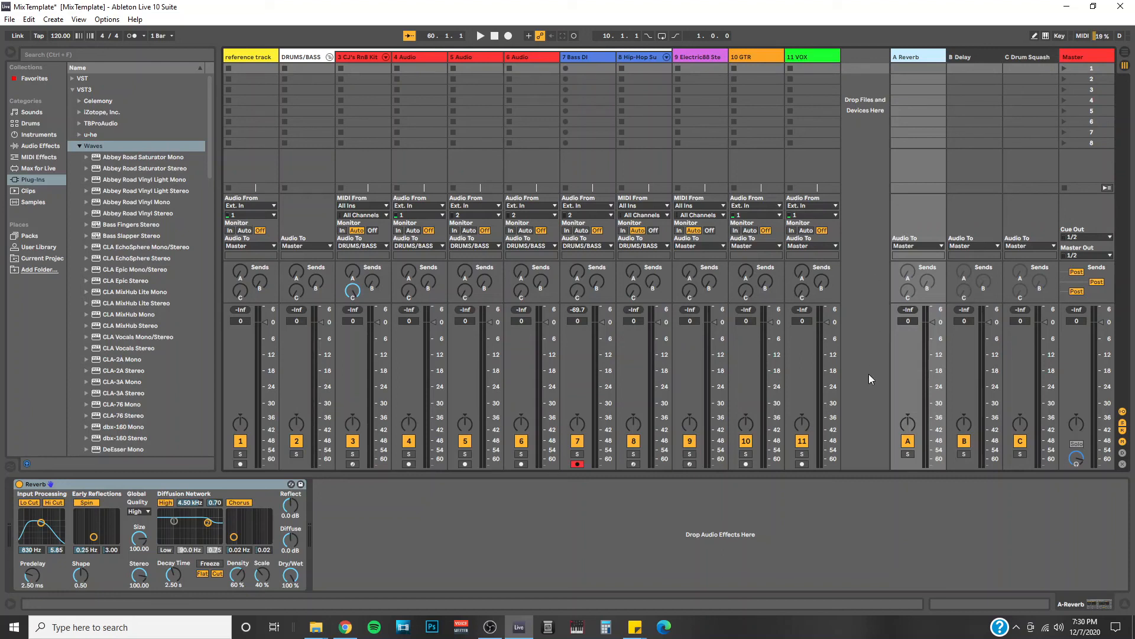
pyautogui.moveTo(510, 522)
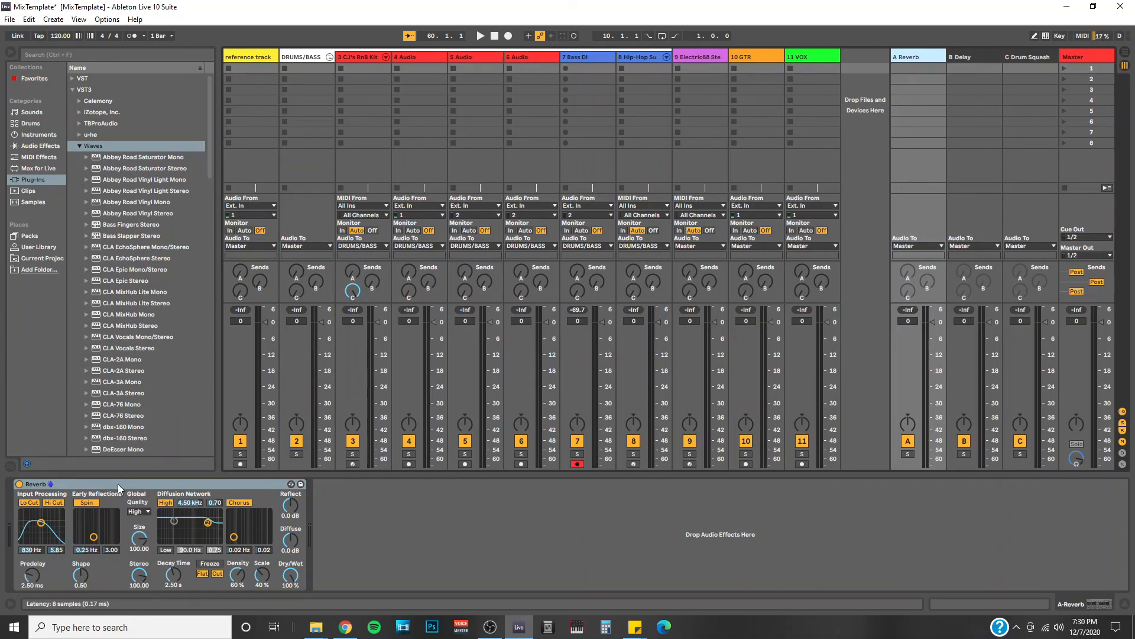
pyautogui.moveTo(81, 487)
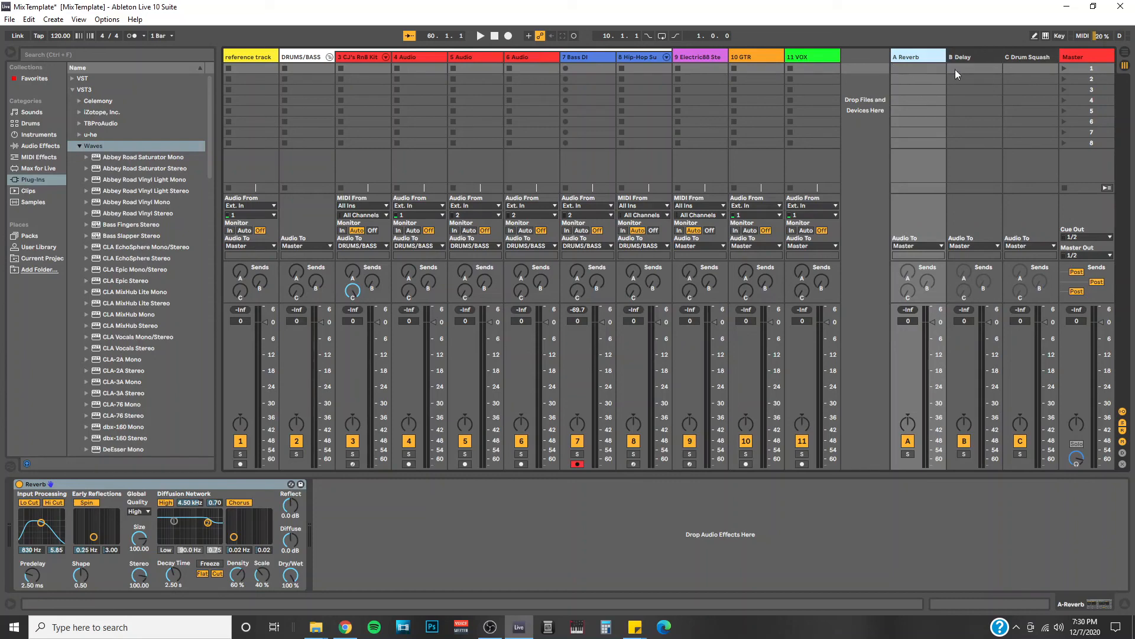
# Step: Select the B Delay return track to view its Delay device
pyautogui.click(961, 57)
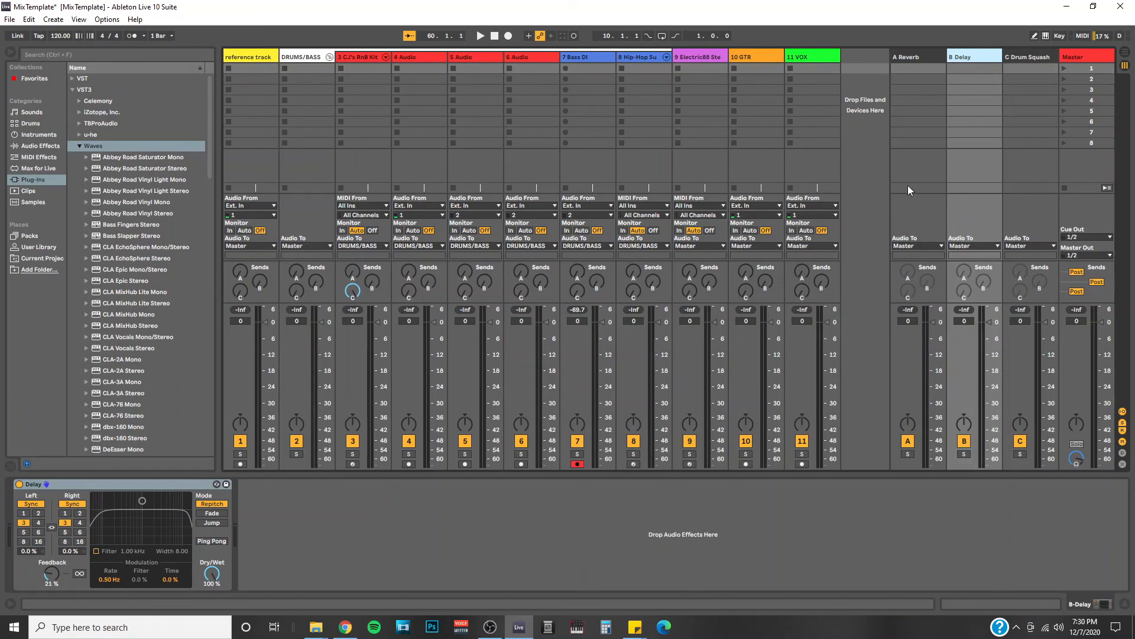
# Step: Select the C Drum Squash return and open its CLA-76 Stereo compressor window
pyautogui.click(1028, 56)
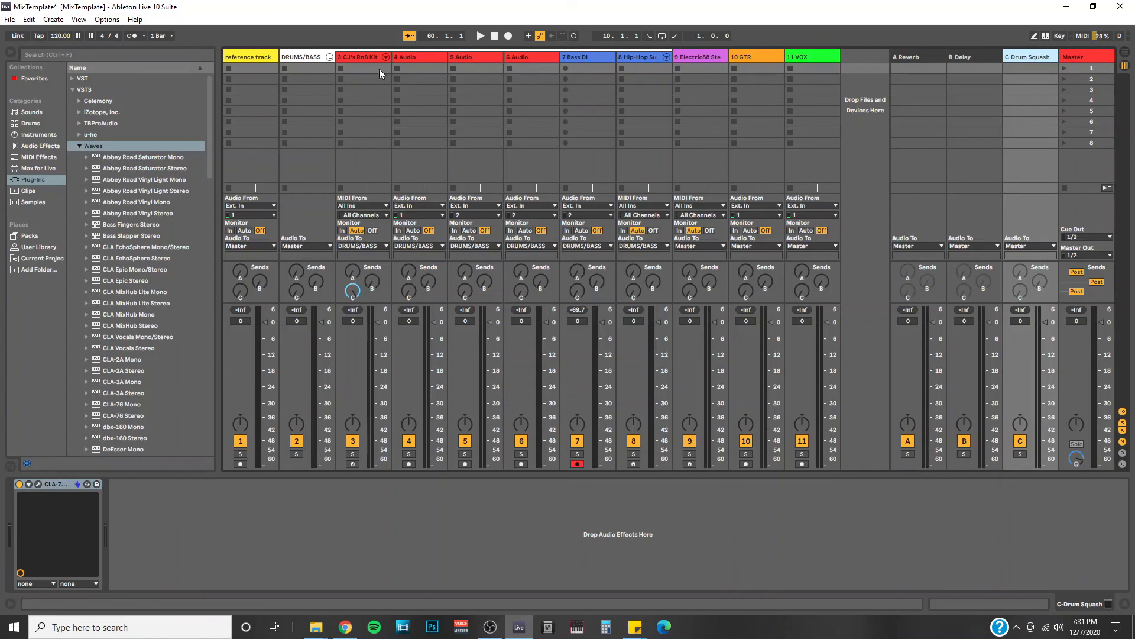
pyautogui.moveTo(379, 146)
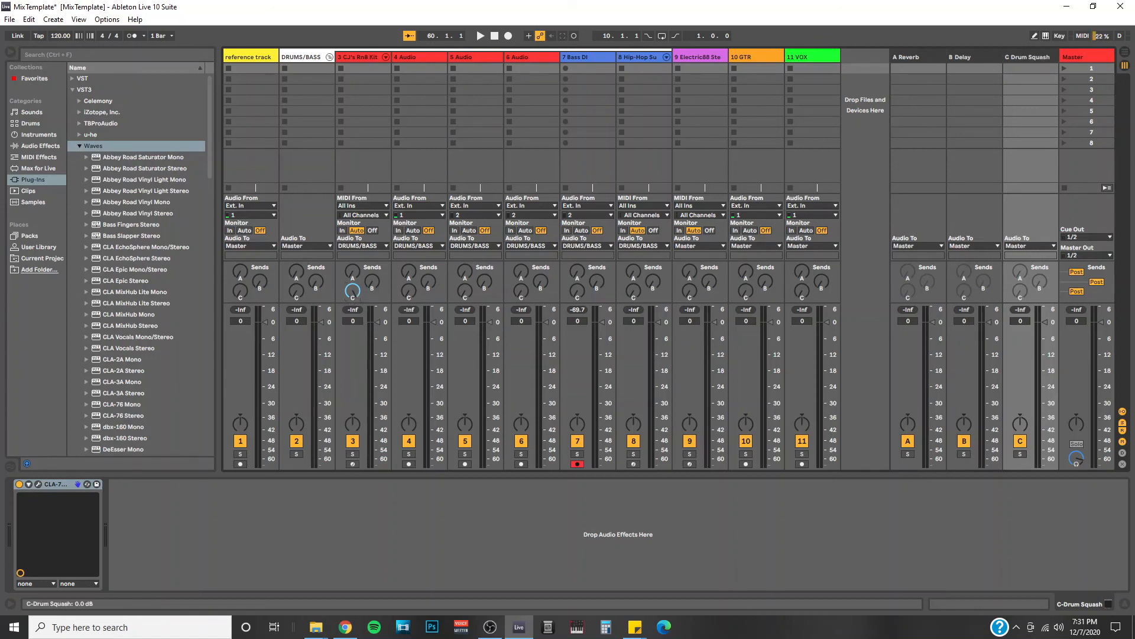
pyautogui.click(1029, 57)
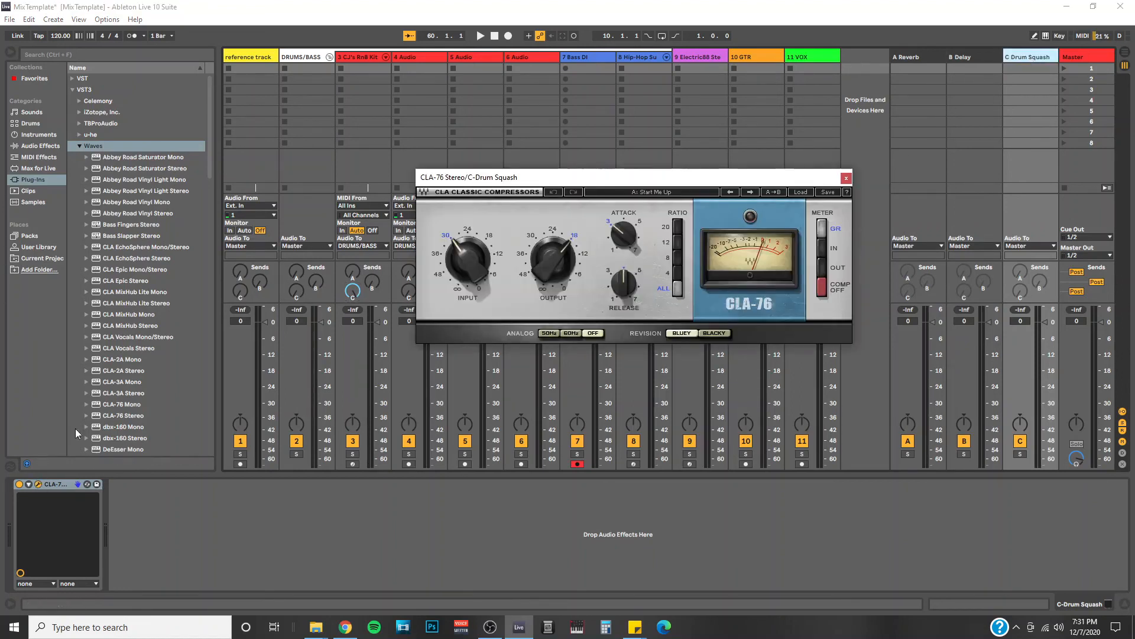
# Step: Close the CLA-76 Stereo plugin window to return to the Drum Squash chain
pyautogui.click(570, 333)
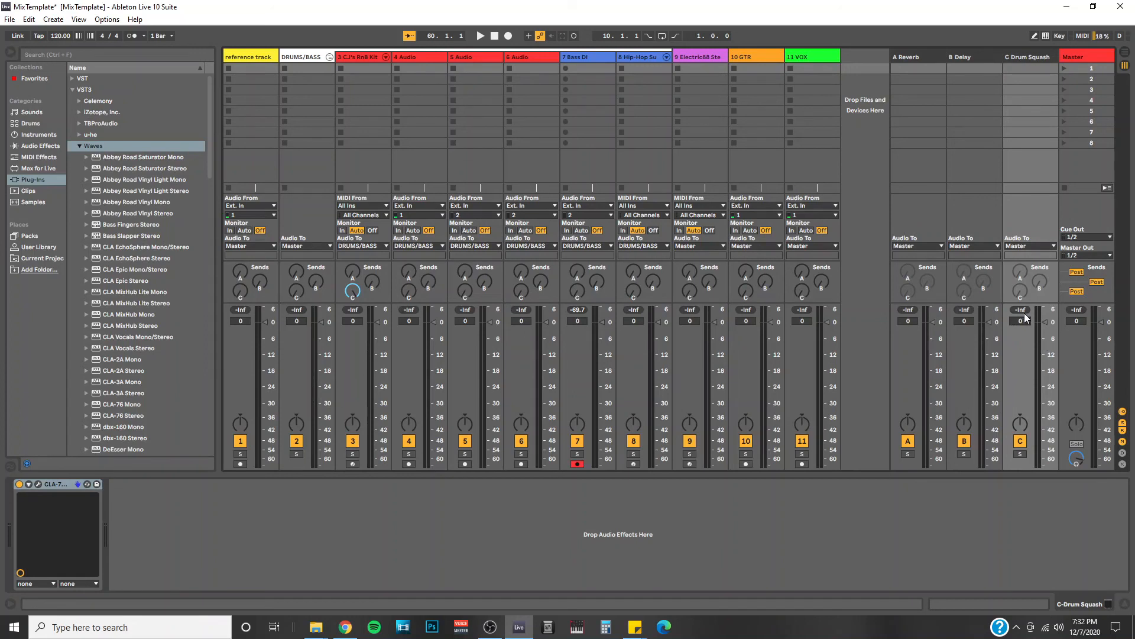
# Step: Show the Master chain (Utility, SSLComp, MixCentric, Limiter) and reset Utility gain to 0 dB
pyautogui.click(1084, 57)
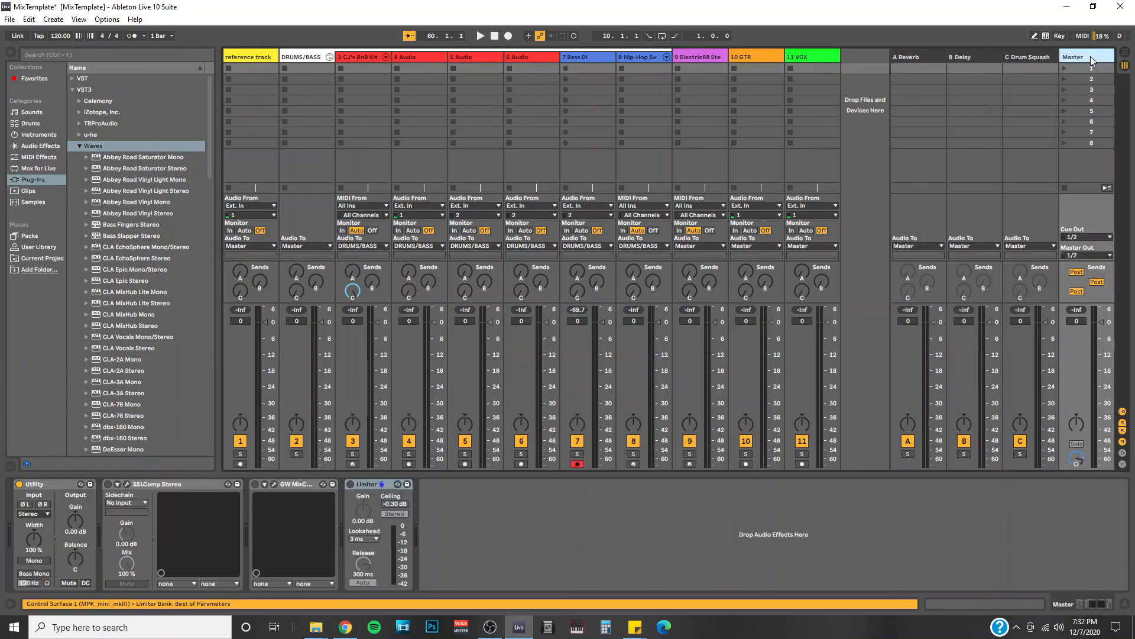
pyautogui.moveTo(874, 311)
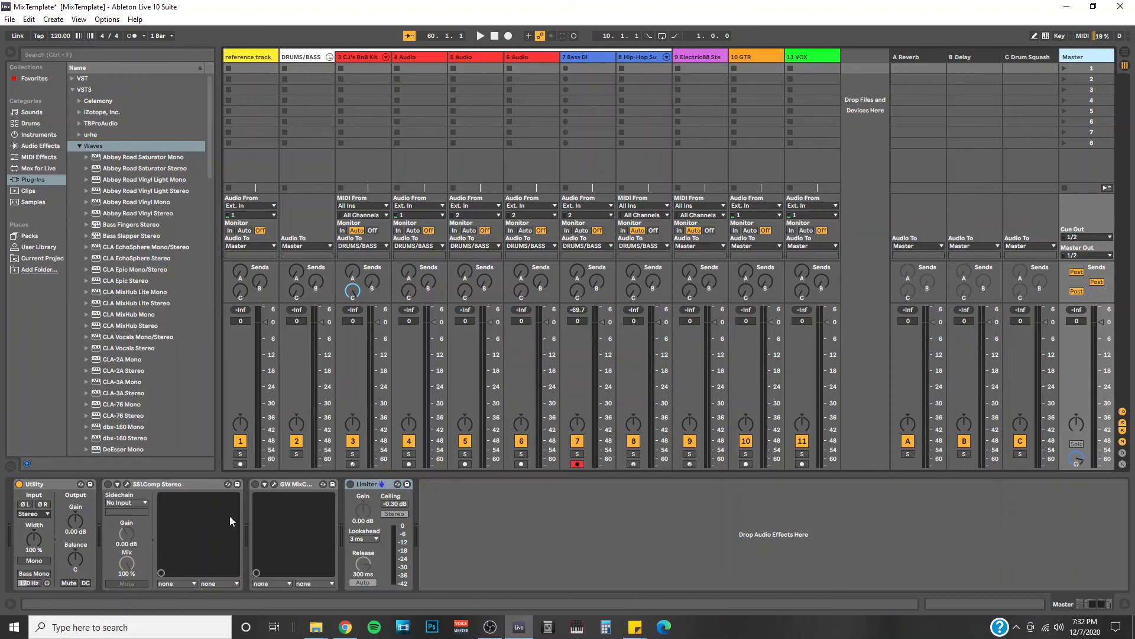
pyautogui.moveTo(239, 515)
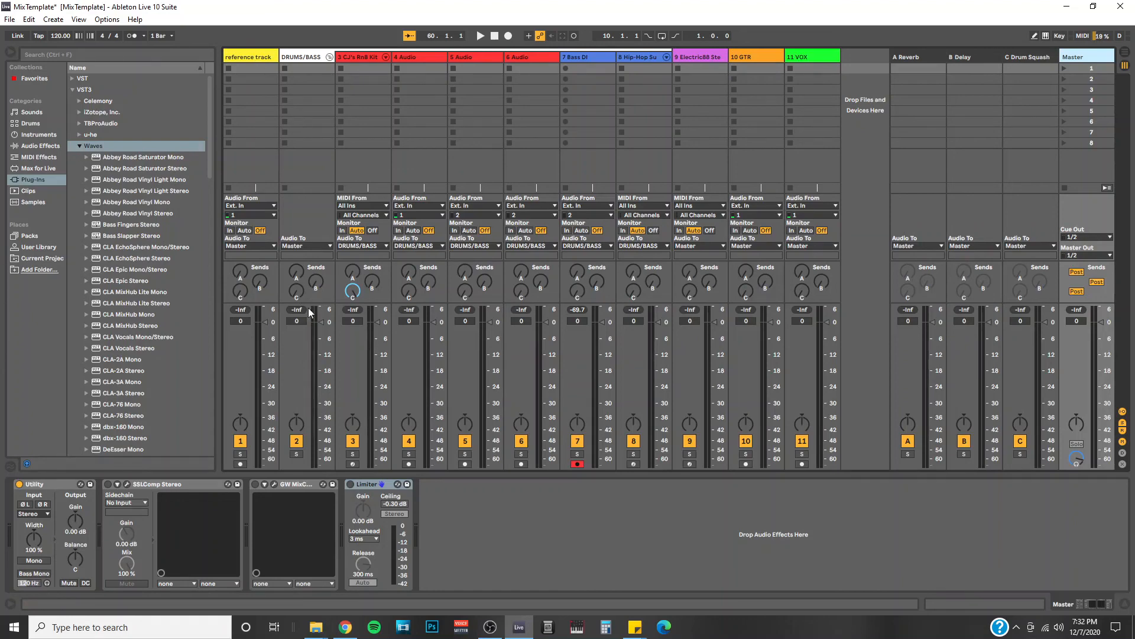
pyautogui.moveTo(597, 368)
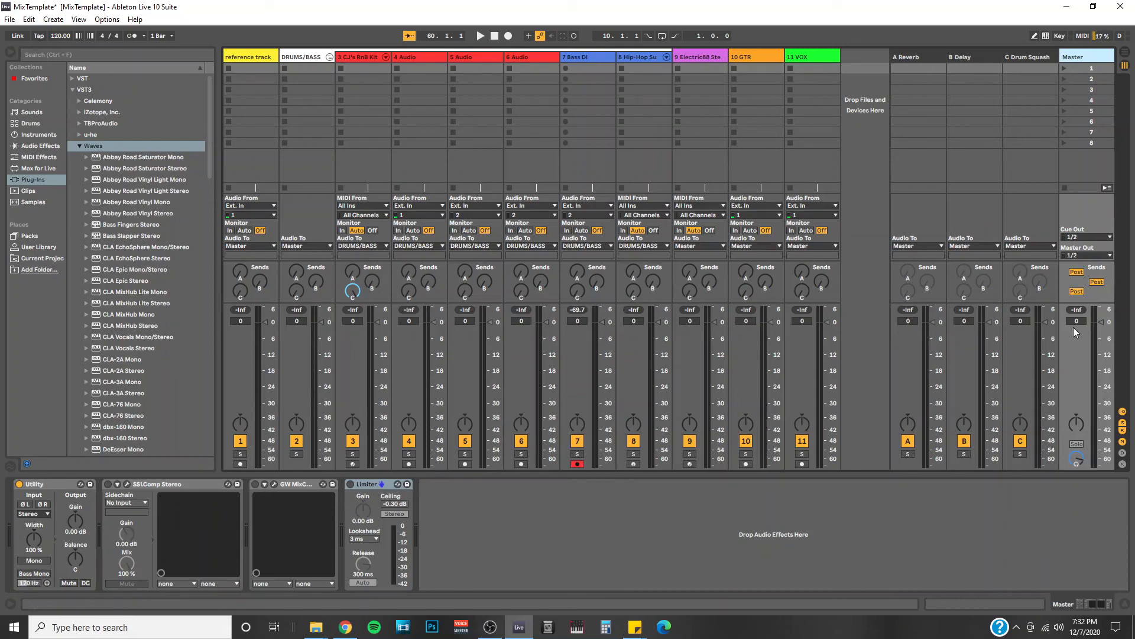
pyautogui.moveTo(1070, 344)
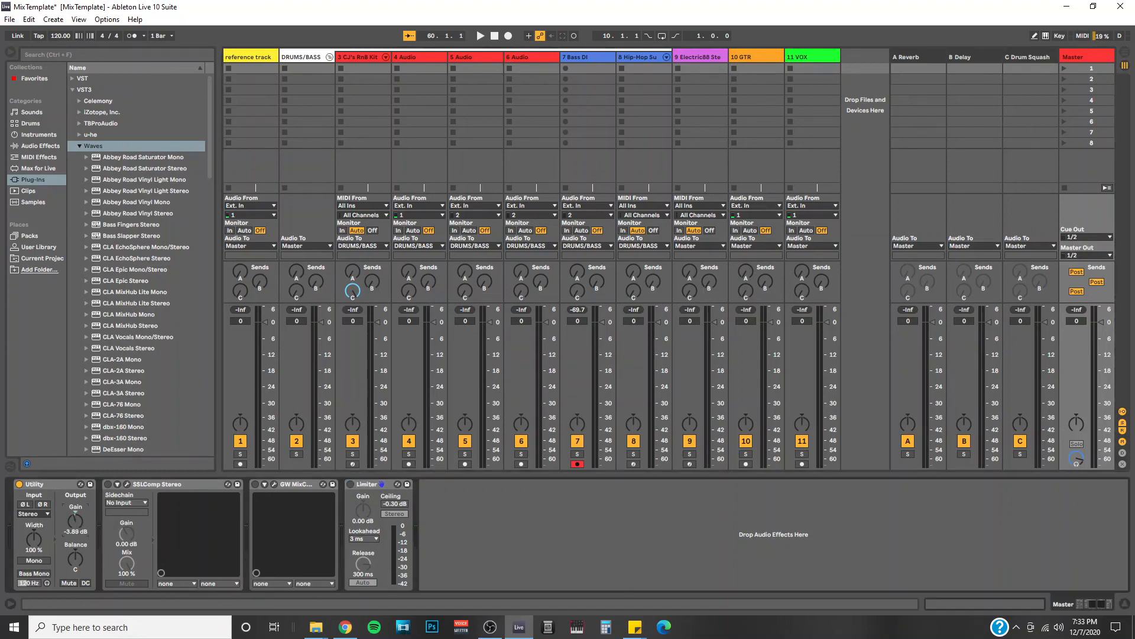
pyautogui.moveTo(76, 518); pyautogui.dragTo(75, 507)
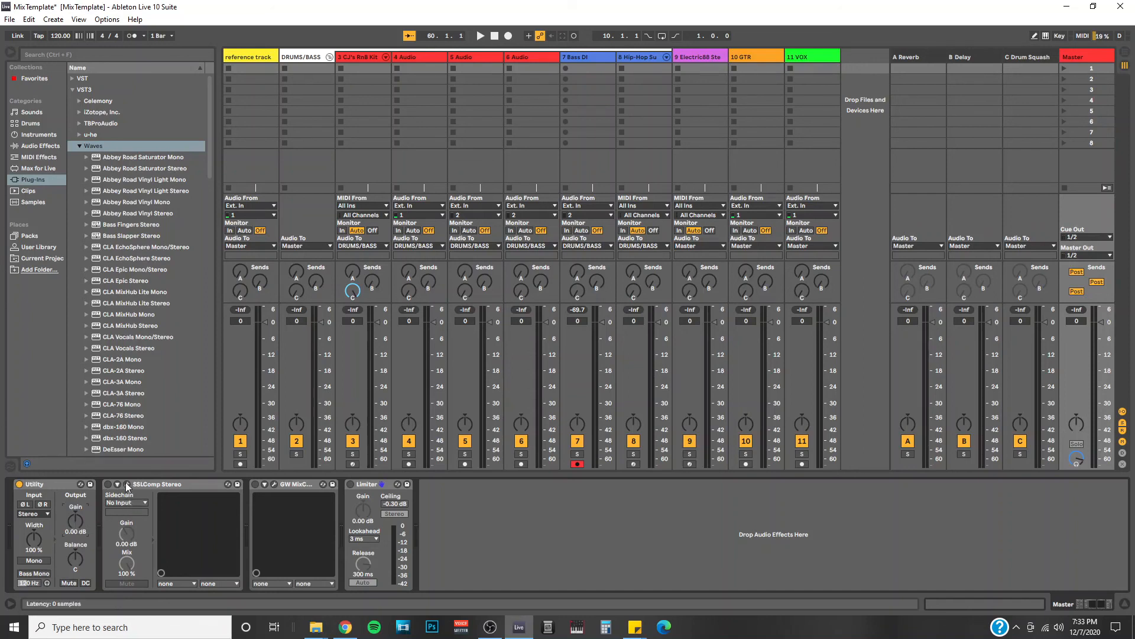
pyautogui.click(126, 484)
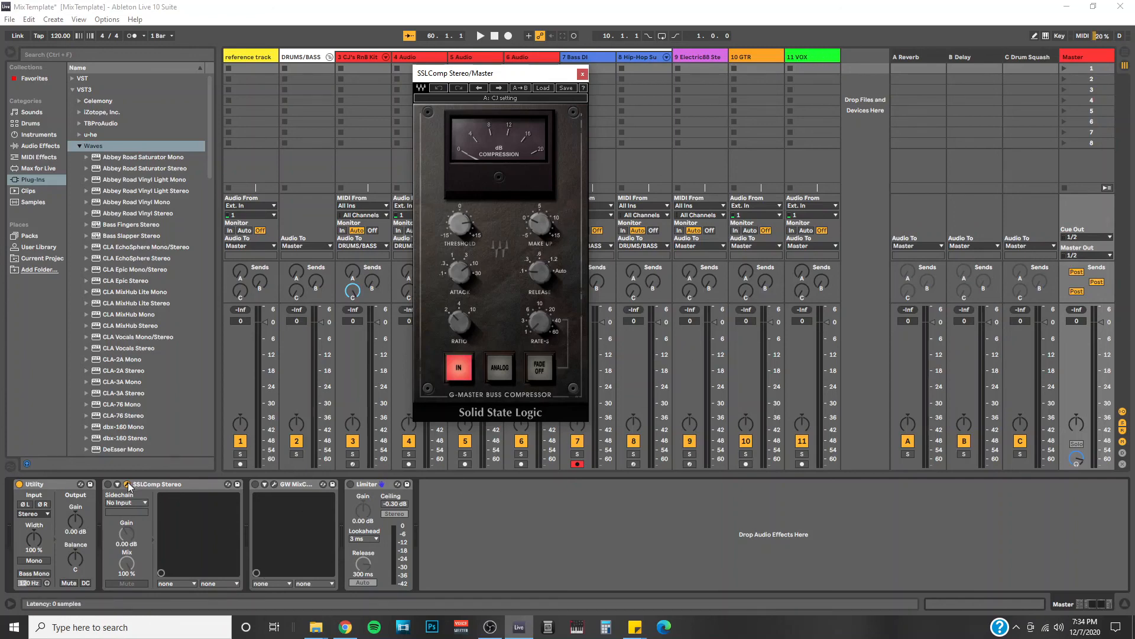
pyautogui.click(582, 73)
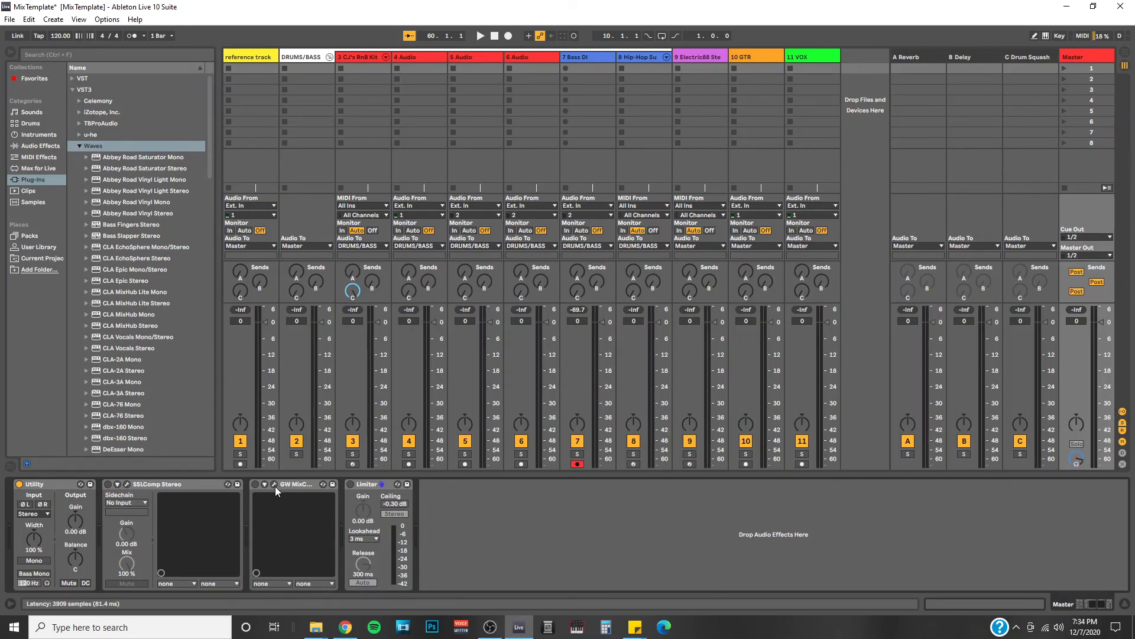
# Step: Open GW MixCentric on the Master and lower Intensity from 46.5 to about 37.5
pyautogui.click(275, 483)
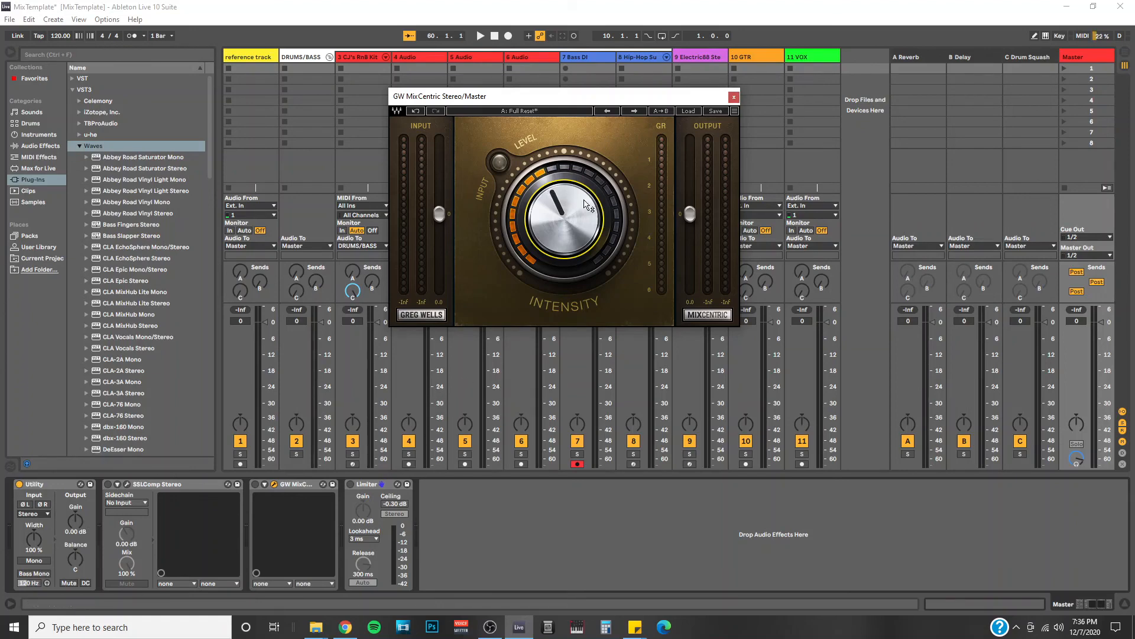
pyautogui.moveTo(587, 202); pyautogui.dragTo(561, 232)
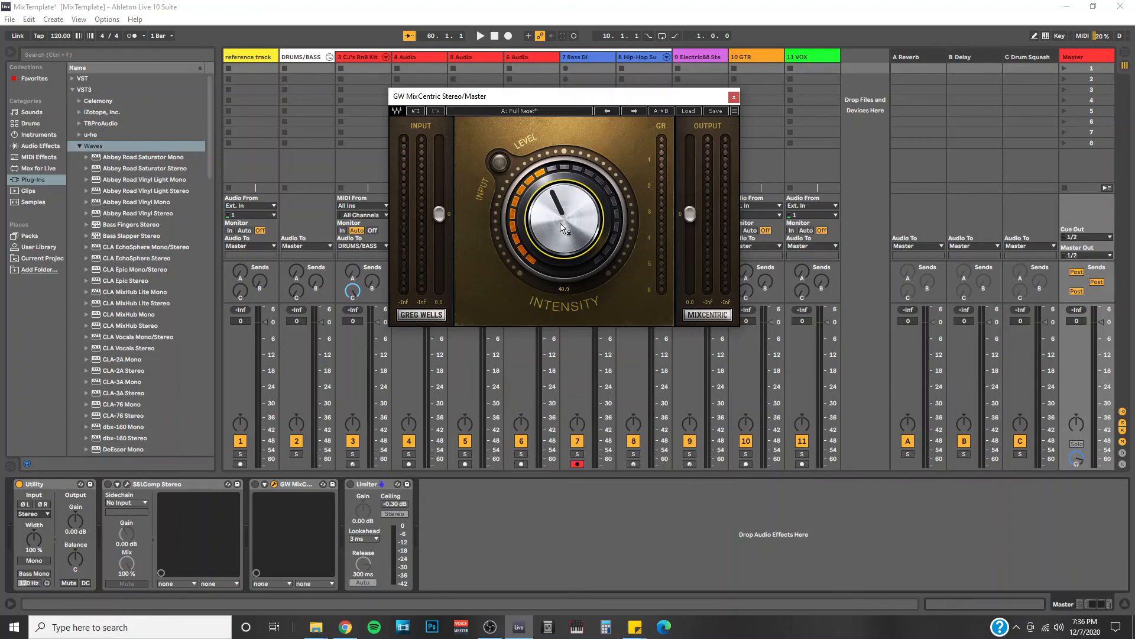
pyautogui.moveTo(569, 220); pyautogui.dragTo(551, 250)
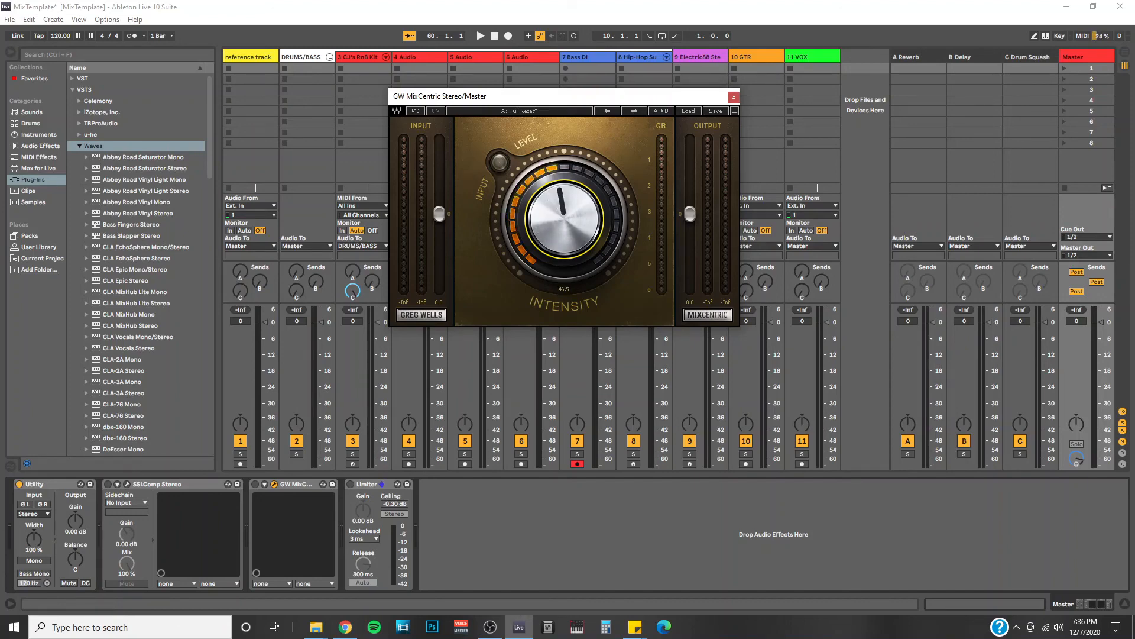
pyautogui.moveTo(558, 210); pyautogui.dragTo(551, 196)
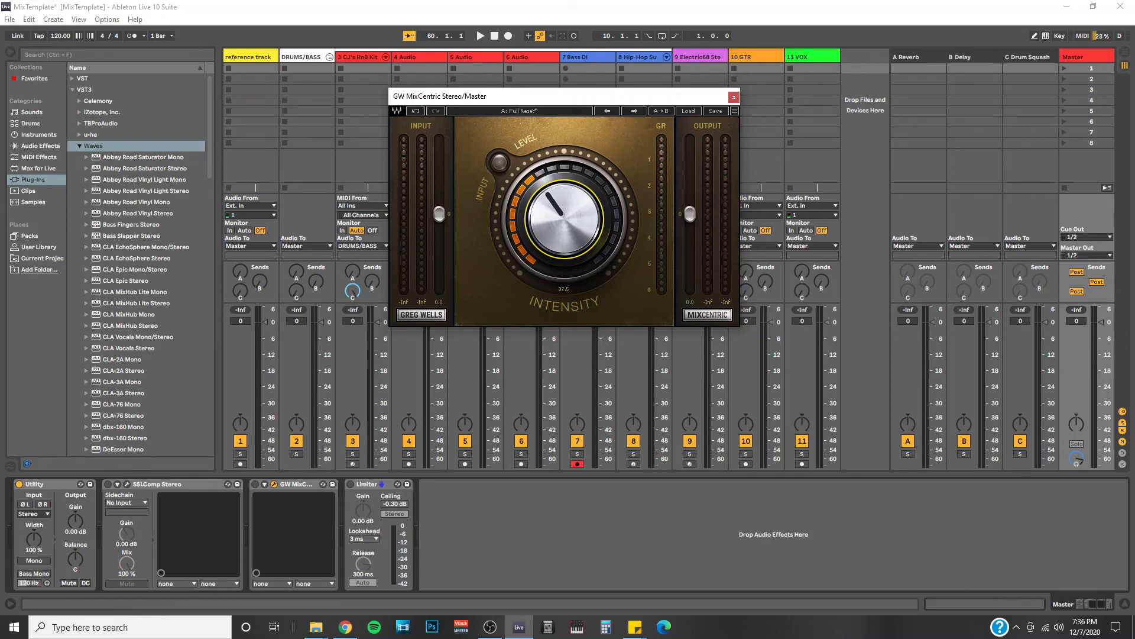